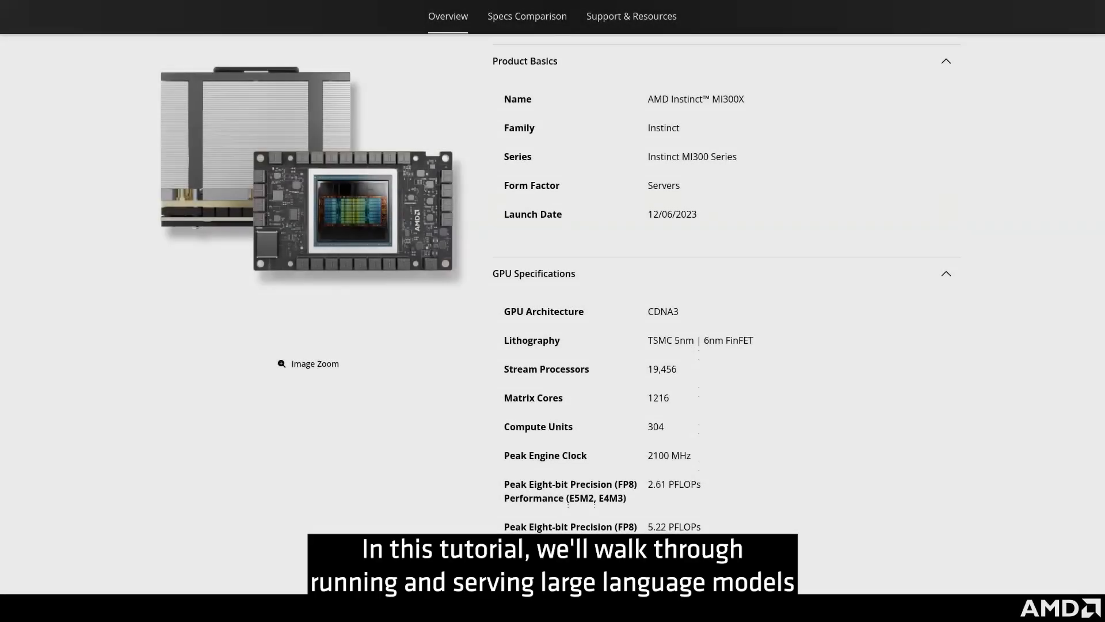
# Run fastfetch to list the server's eight AMD MI300X GPUs
pyautogui.scroll(-3)
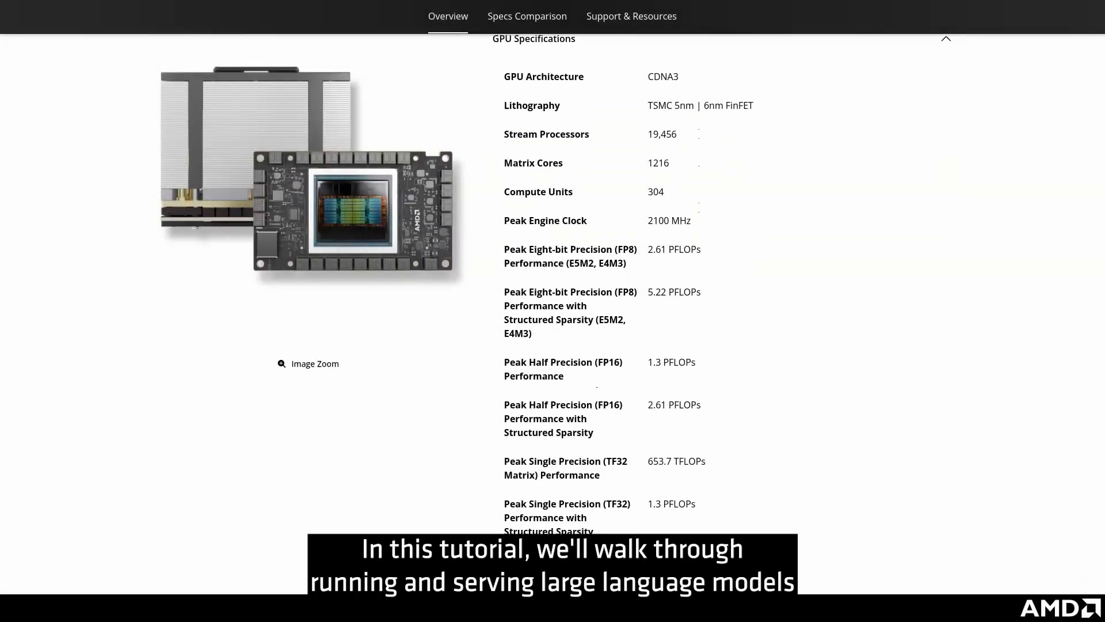
pyautogui.scroll(-3)
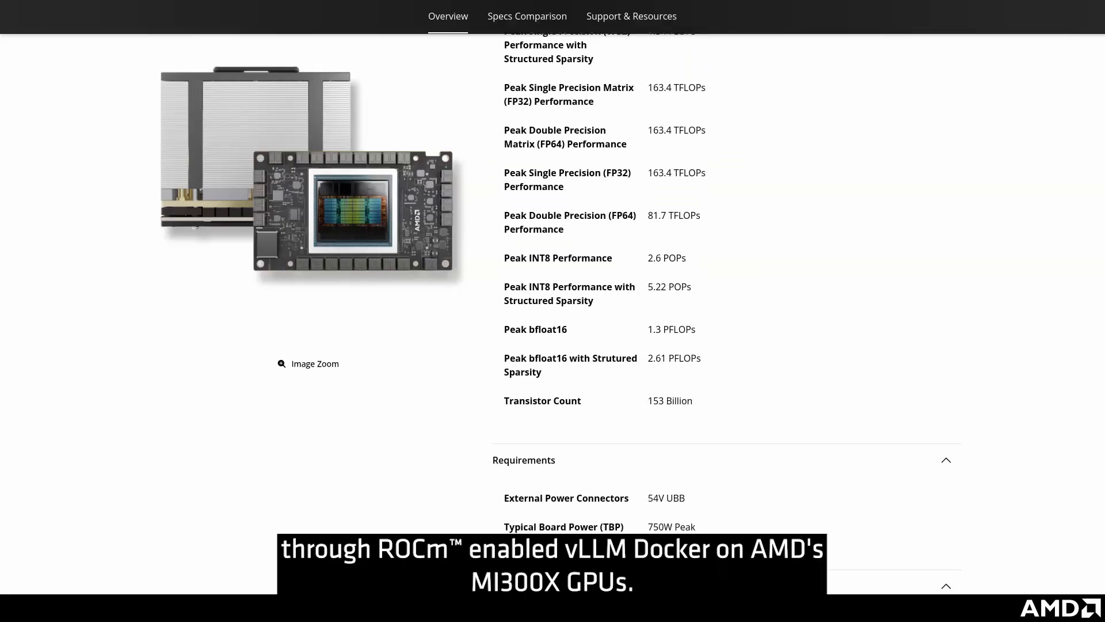
pyautogui.scroll(-3)
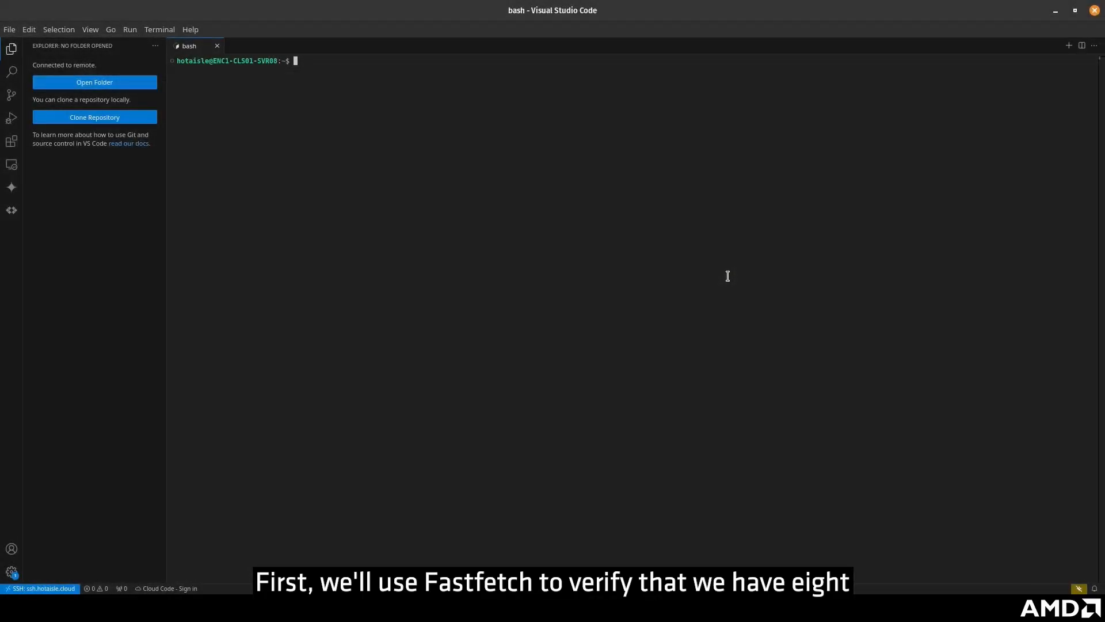
pyautogui.write('fastfetch')
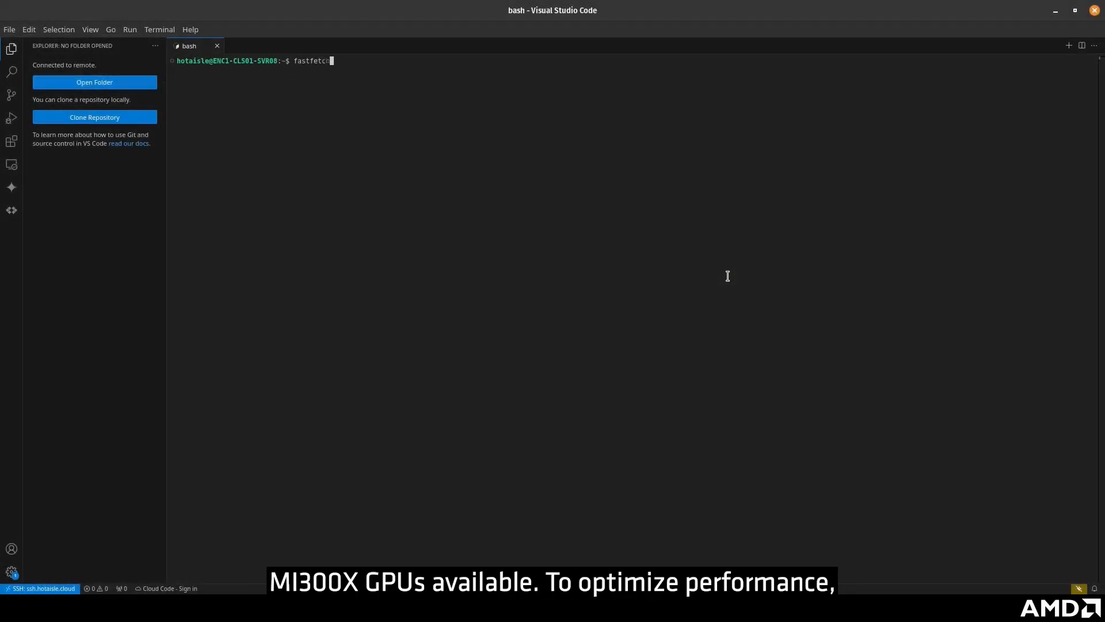
pyautogui.press('Enter')
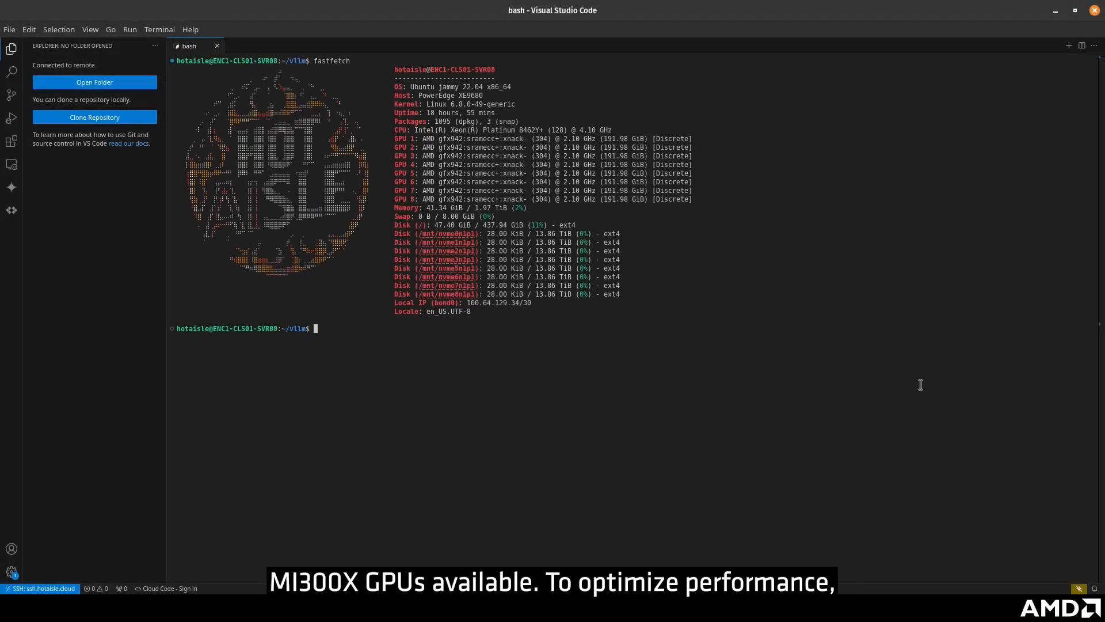
# Disable automatic NUMA balancing, confirm it reads 0, and start pulling the ROCm vLLM image
pyautogui.write("sudo sh -c 'echo 0 > /proc/sys/kernel/numa_balancing'")
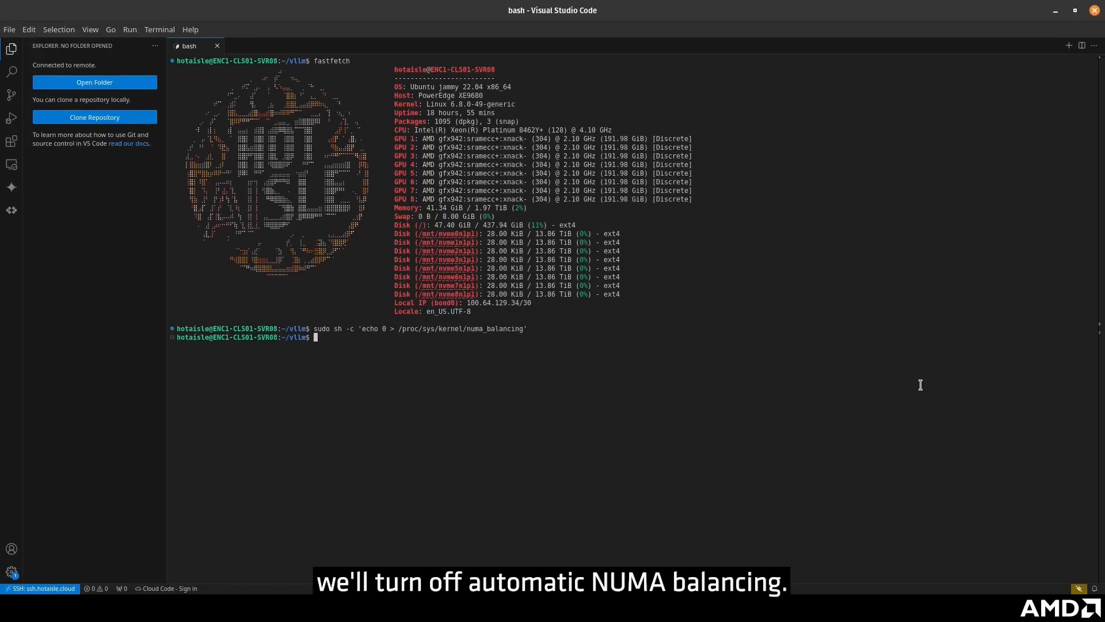
pyautogui.write('cat /proc/sys/kernel/numa_balancing')
pyautogui.write('sudo docker pull rocm/vllm:rocm6.2_mi300_ubuntu20.04_p')
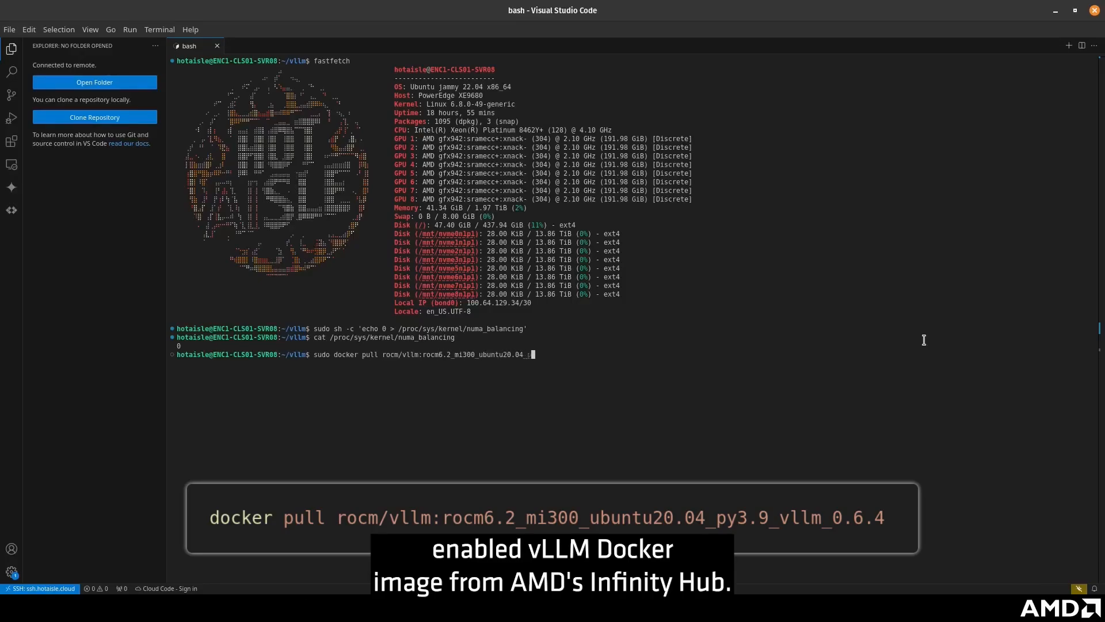
pyautogui.press('Enter')
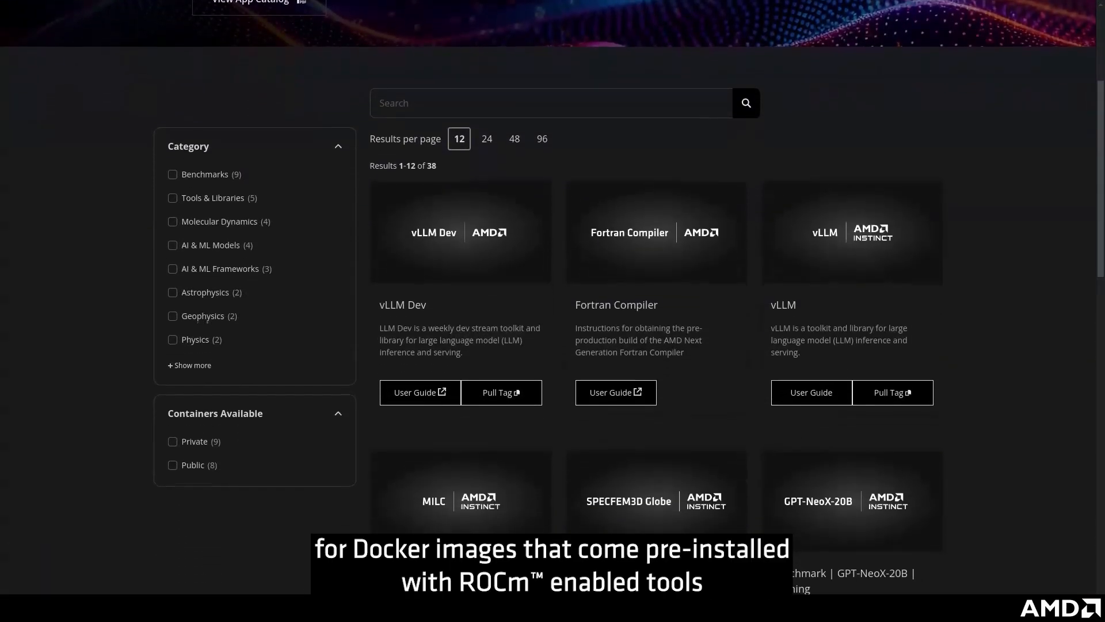
pyautogui.scroll(-3)
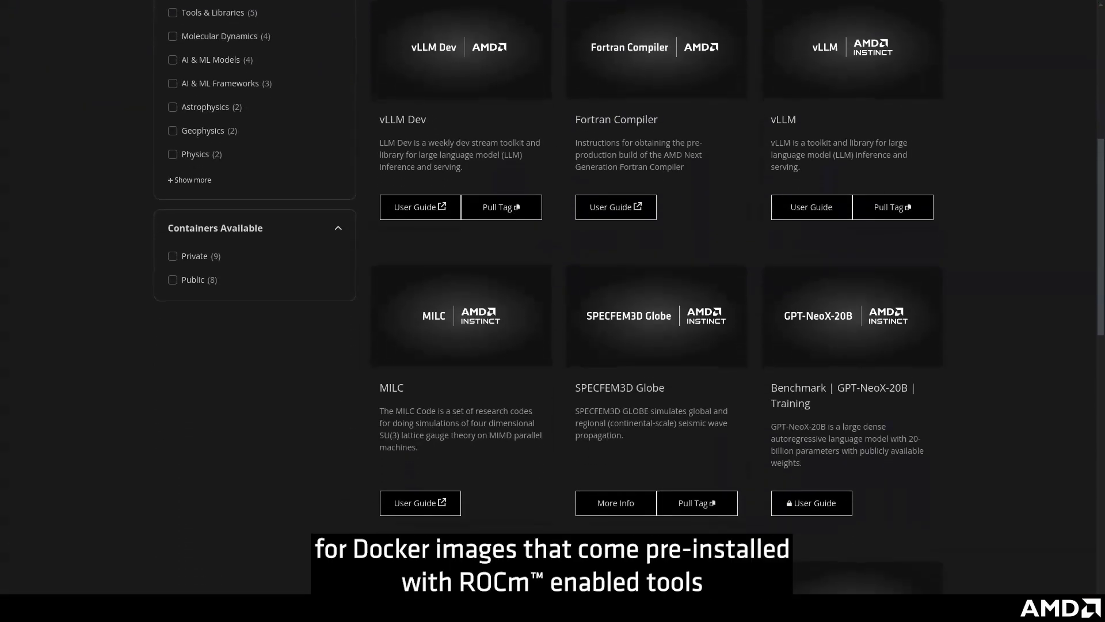
pyautogui.scroll(-3)
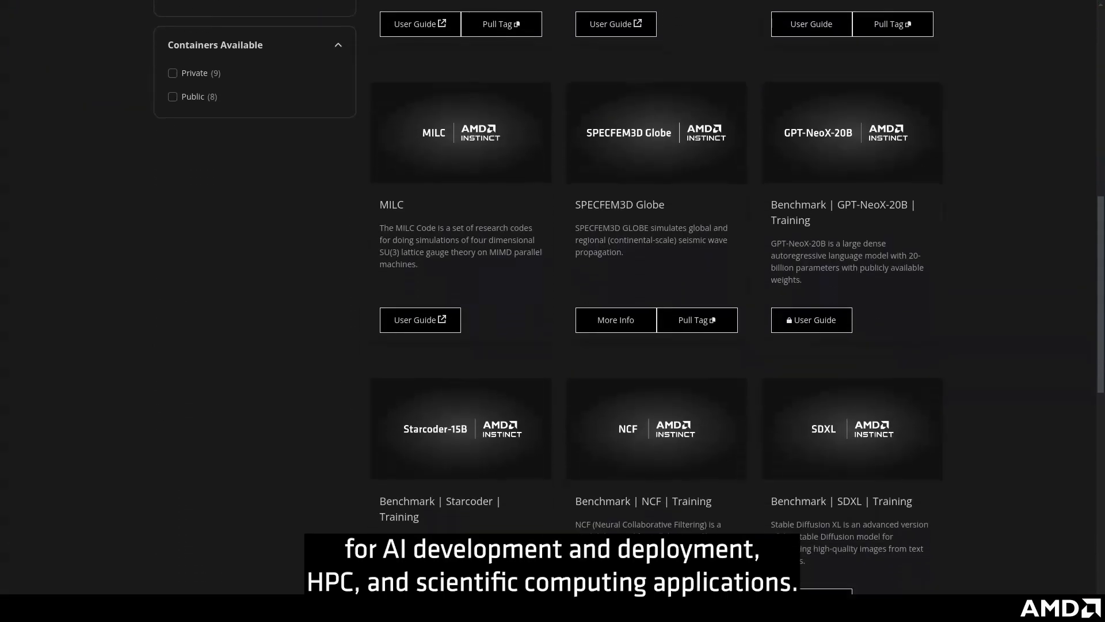
pyautogui.scroll(-3)
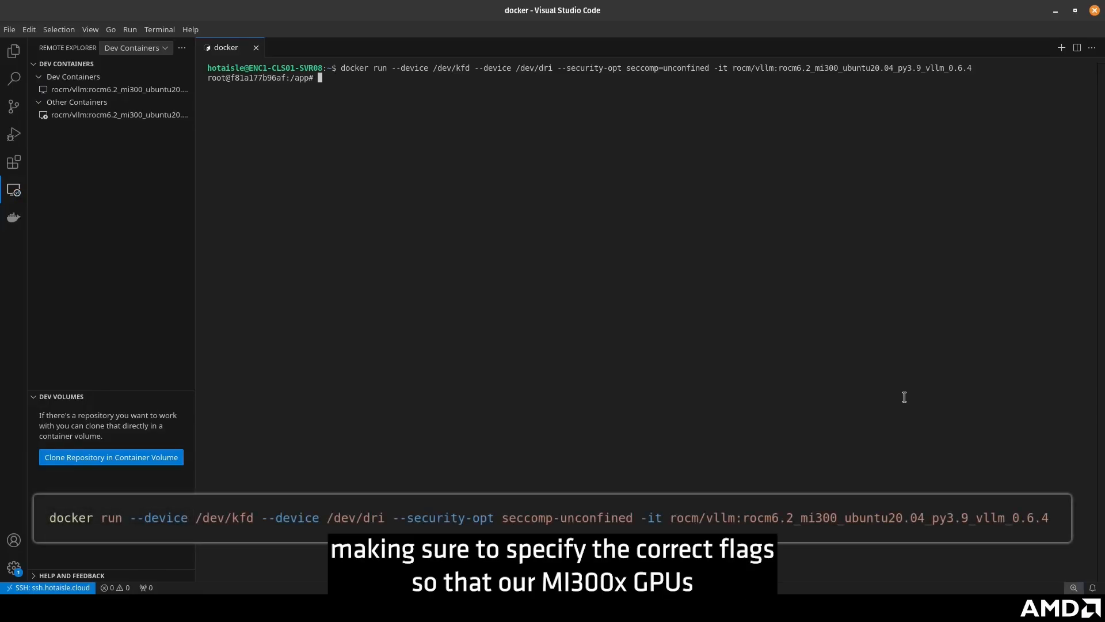
pyautogui.moveTo(338, 301)
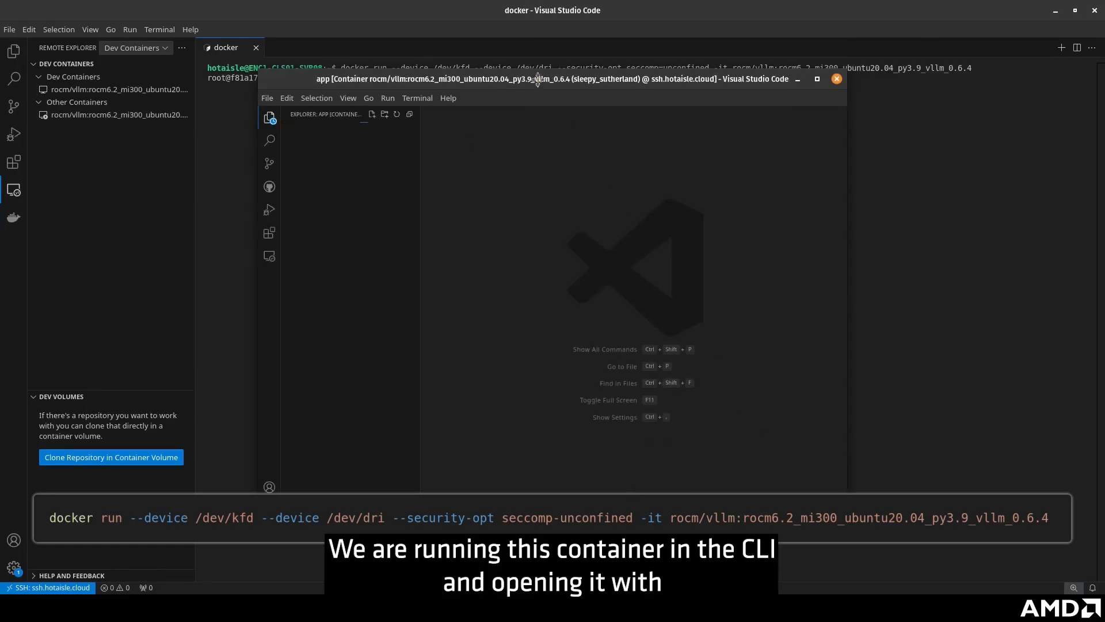
# Maximize the window attached to the ROCm vLLM container to fill the screen
pyautogui.click(817, 79)
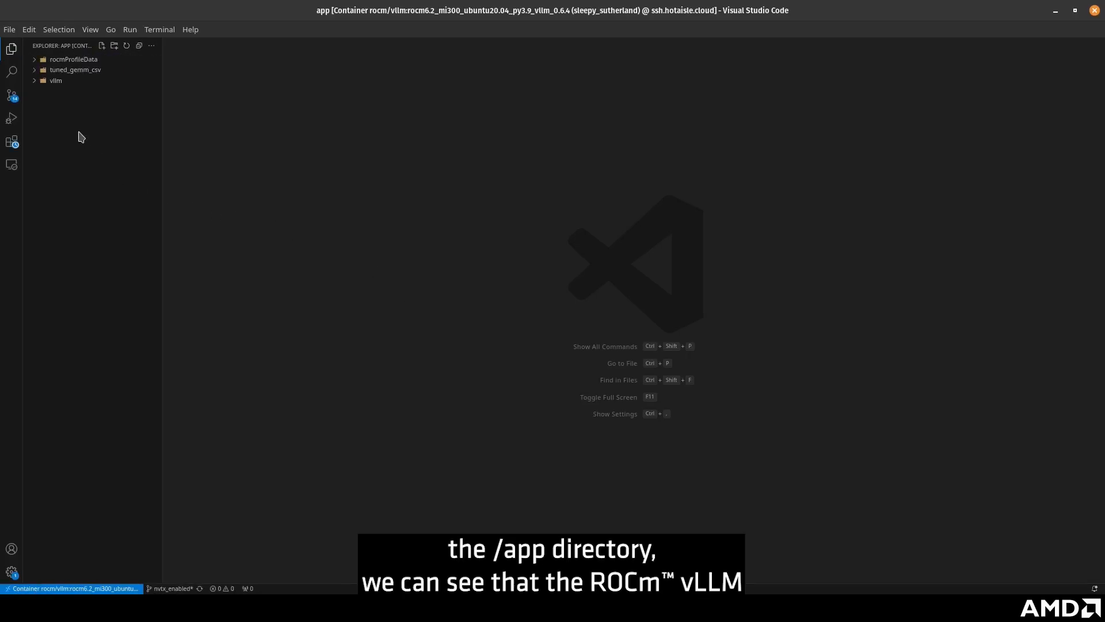
# Expand the tuned_gemm_csv, vllm and examples folders in the container's Explorer
pyautogui.click(73, 59)
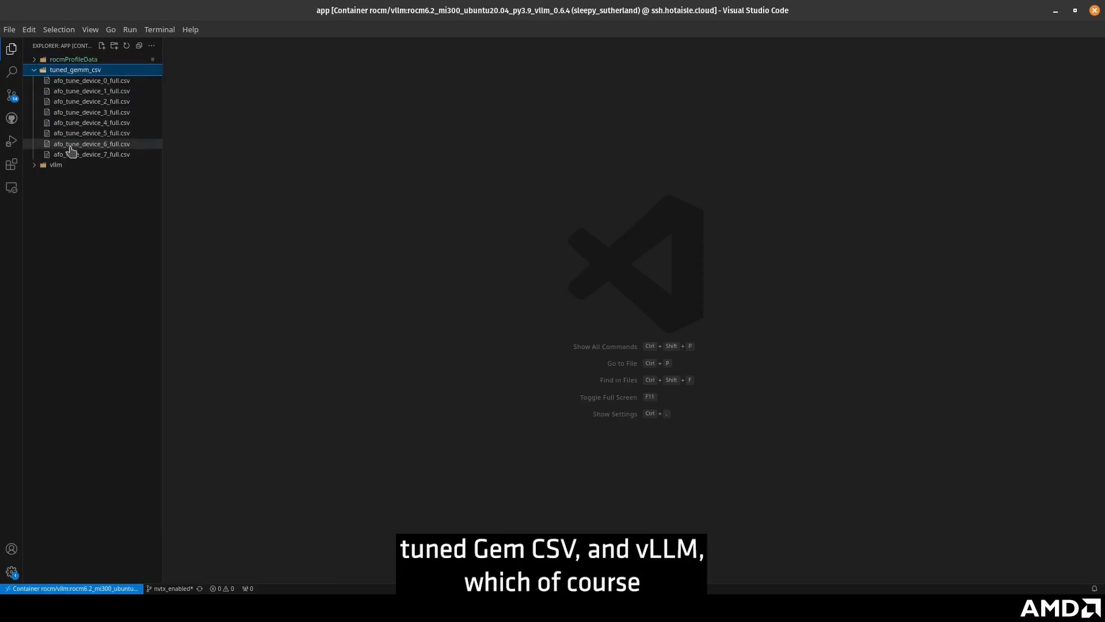
pyautogui.click(56, 81)
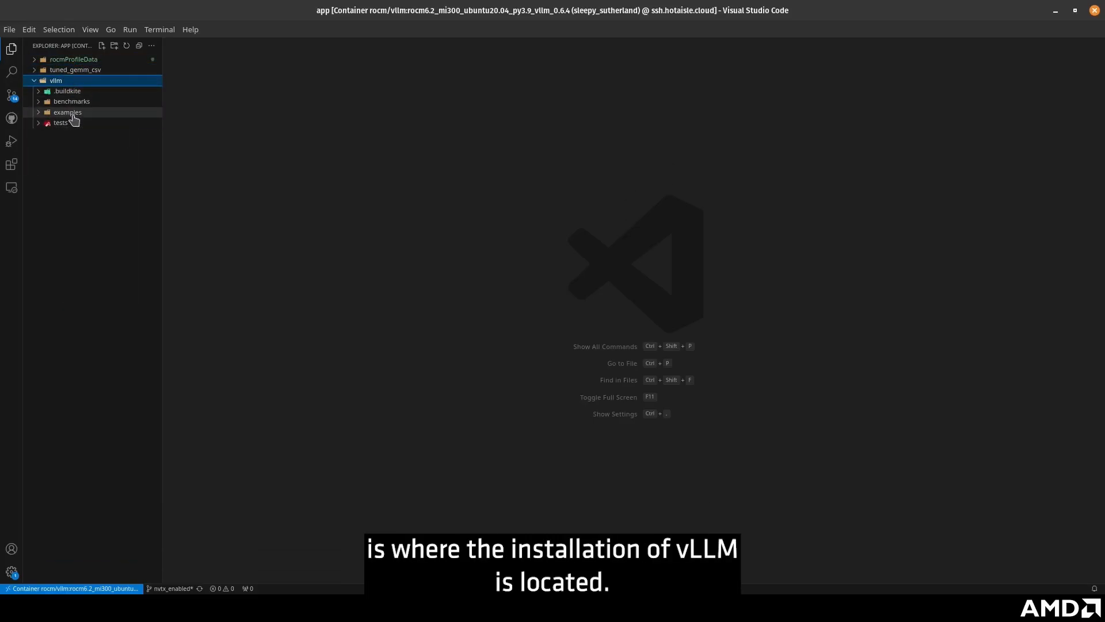
pyautogui.click(68, 111)
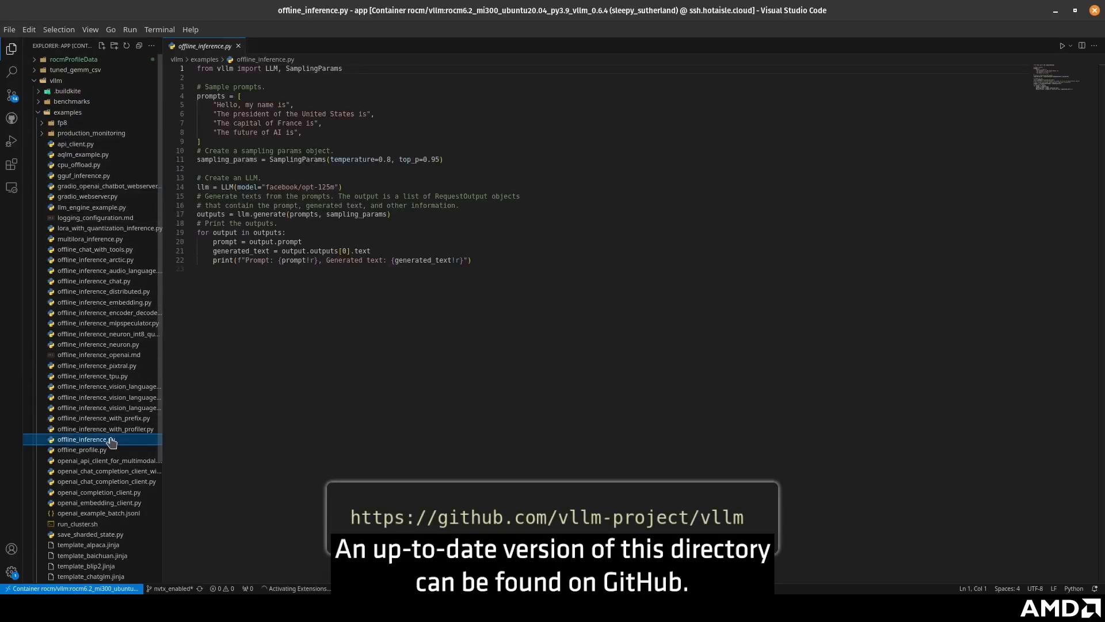
# Open a new container terminal and run rocm-smi to list the eight GPUs
pyautogui.click(160, 29)
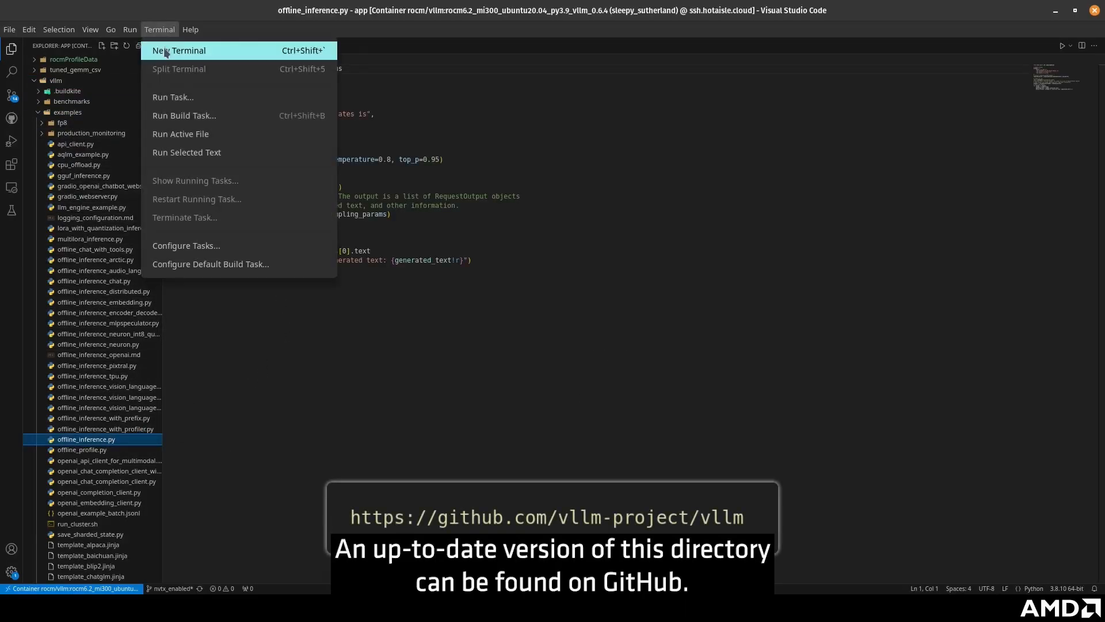
pyautogui.click(179, 51)
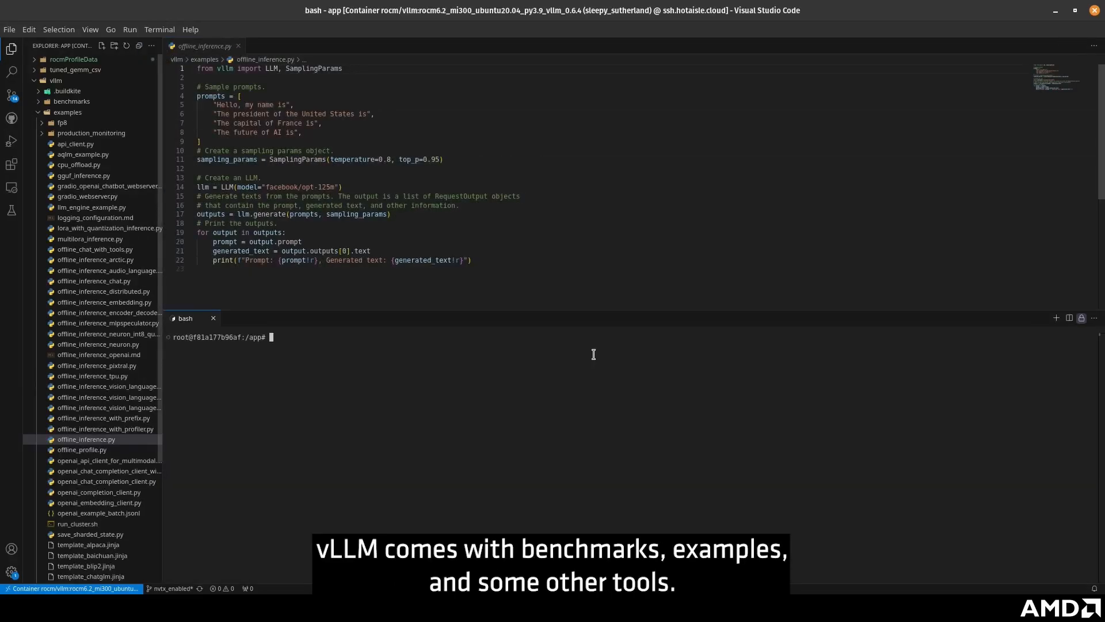
pyautogui.moveTo(552, 374)
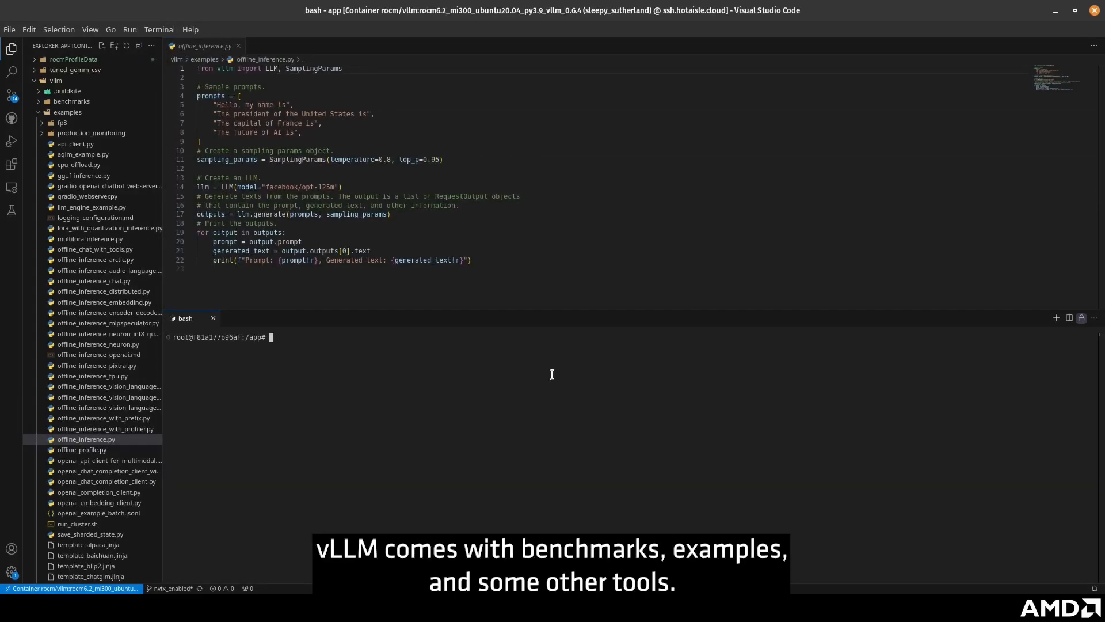
pyautogui.write('rocm-smi')
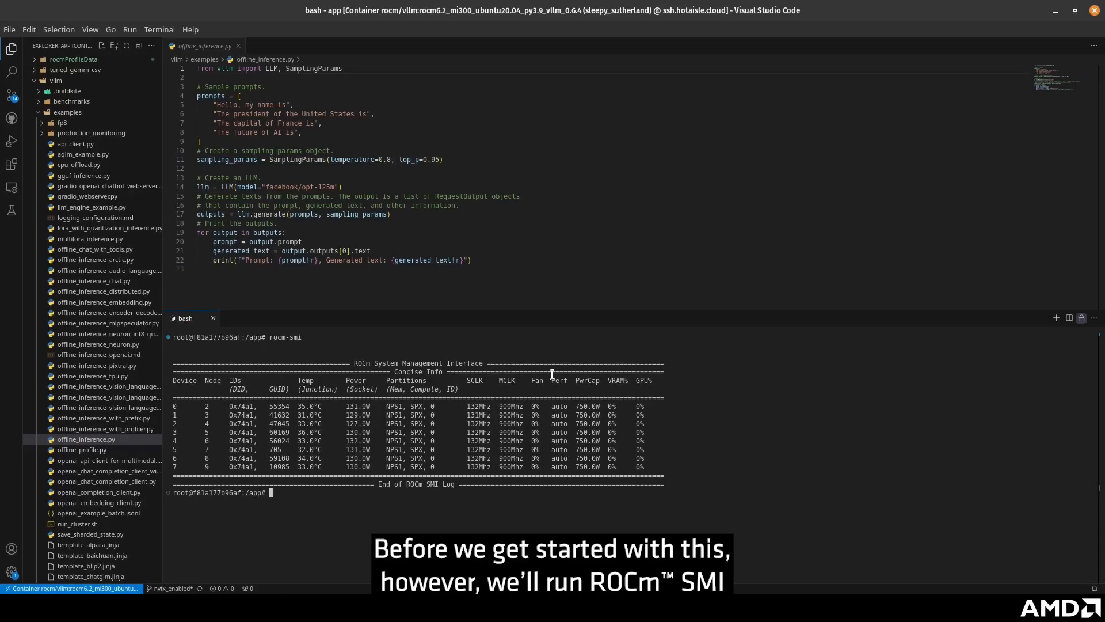
pyautogui.moveTo(889, 414)
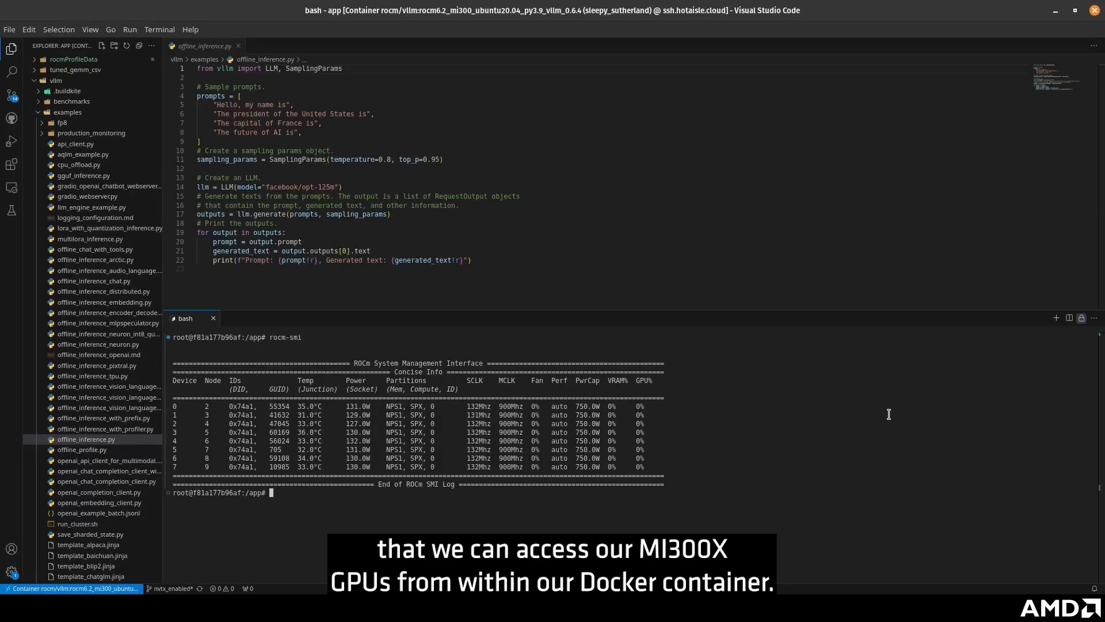
# Confirm Python comes from the py_3.9 Conda environment and begin typing python vllm/examples/
pyautogui.write('which python')
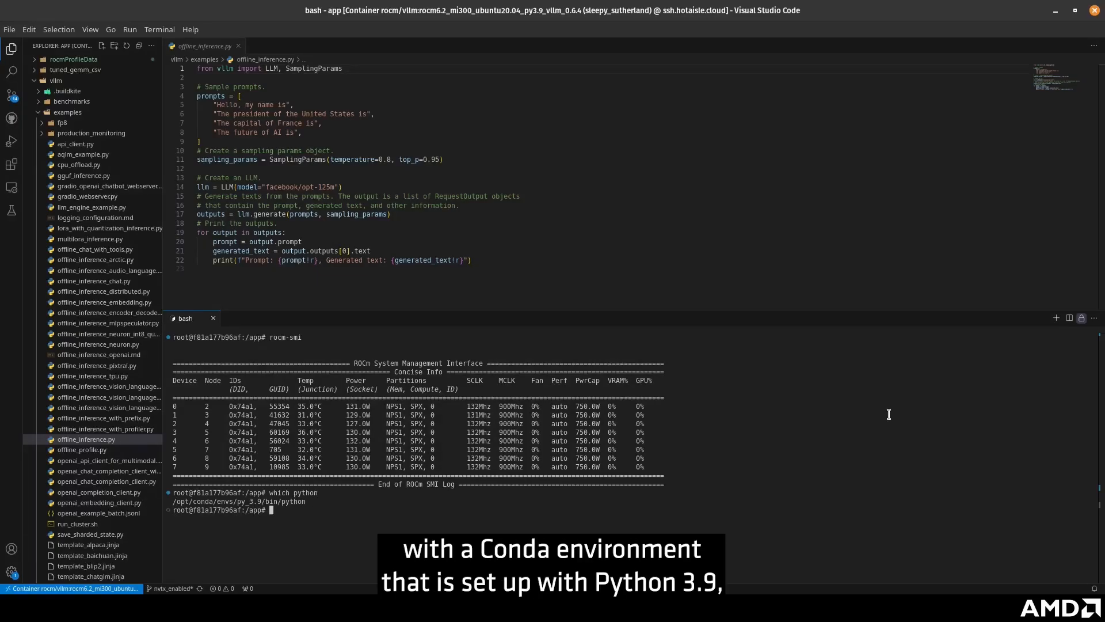
pyautogui.write('python')
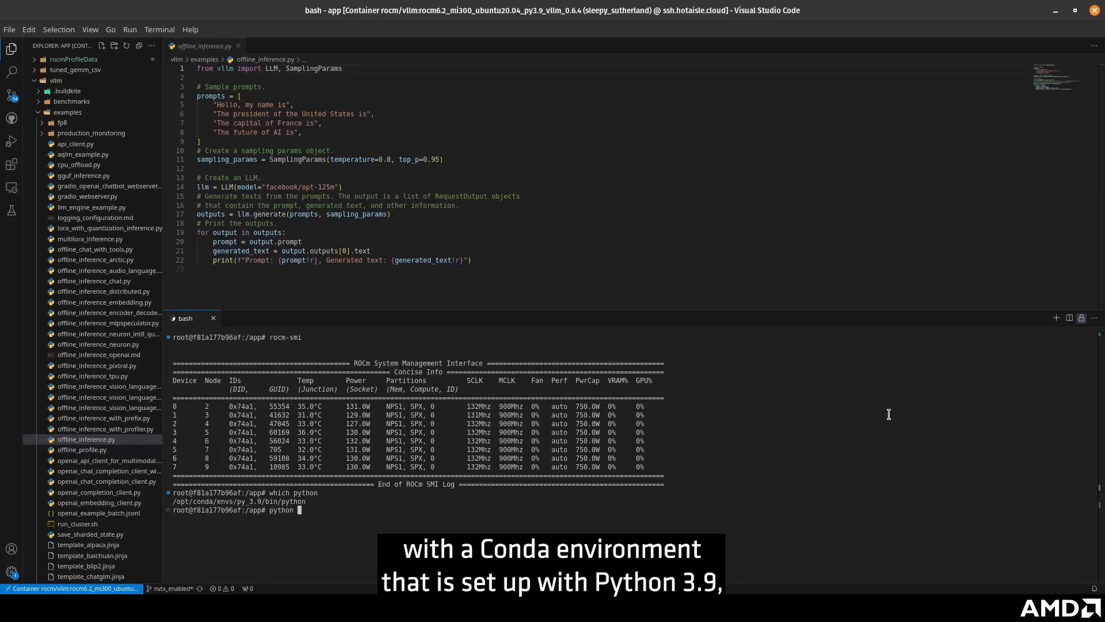
pyautogui.write('vllm/examples/')
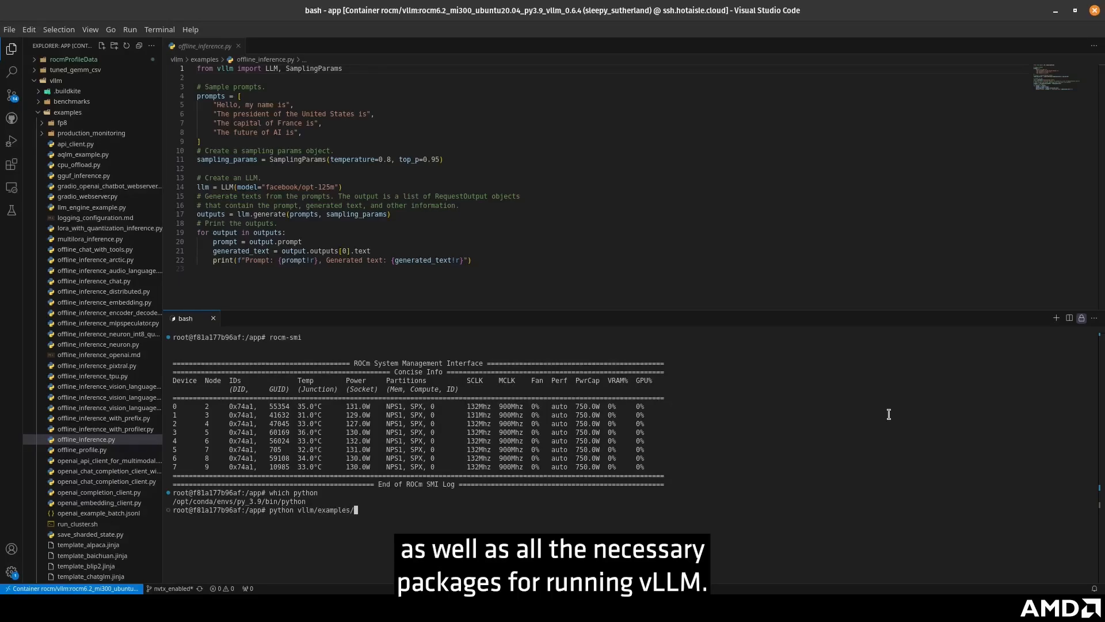
# Run python vllm/examples/offline_inference.py with the small OPT model
pyautogui.write('offline_in')
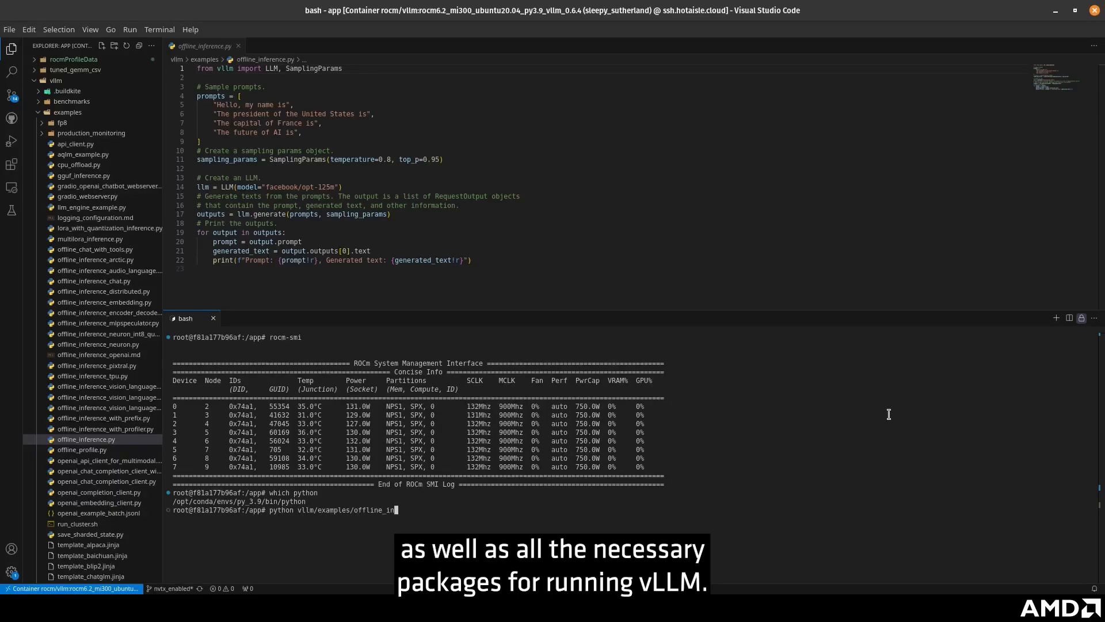
pyautogui.write('ference.py')
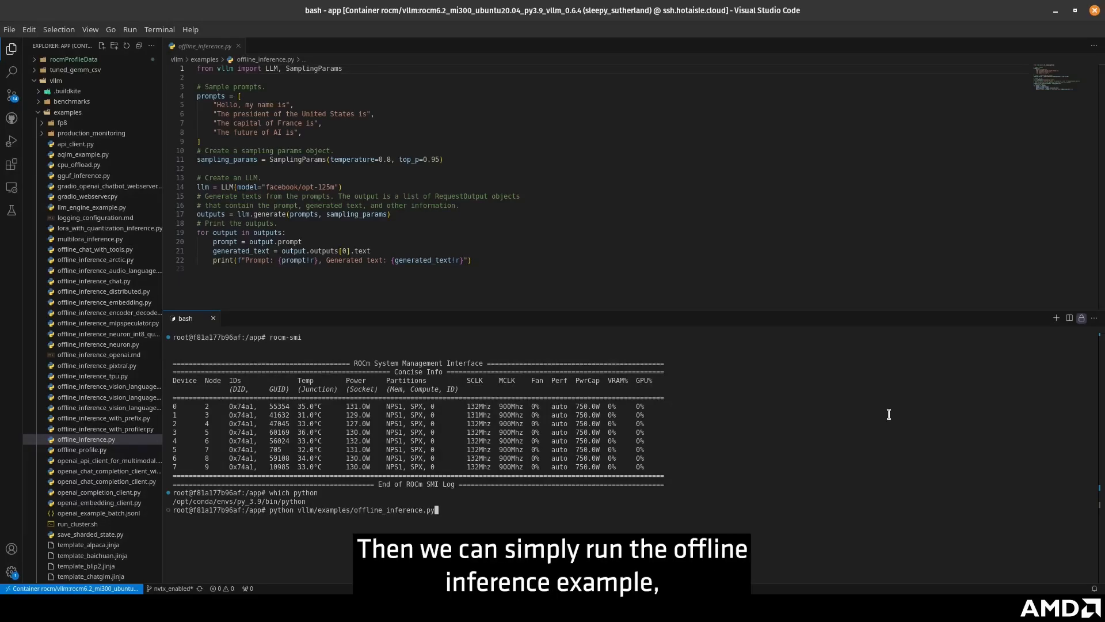
pyautogui.press('Enter')
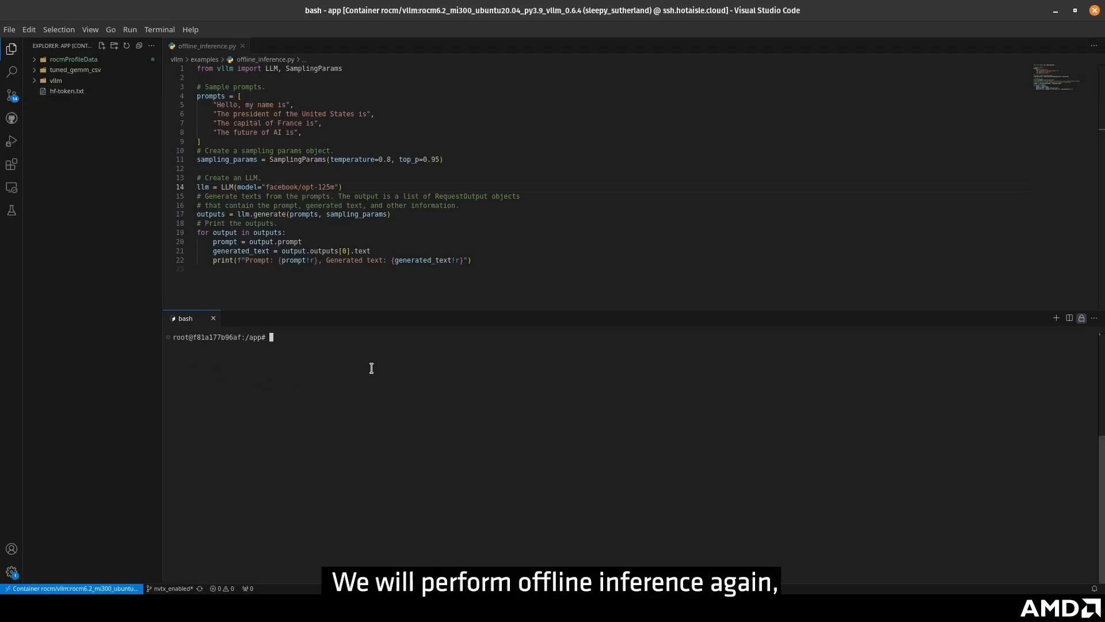
# Export HF_TOKEN from hf-token.txt and set the example's model to meta-llama/Llama-3.2-3B-Instruct
pyautogui.write('export')
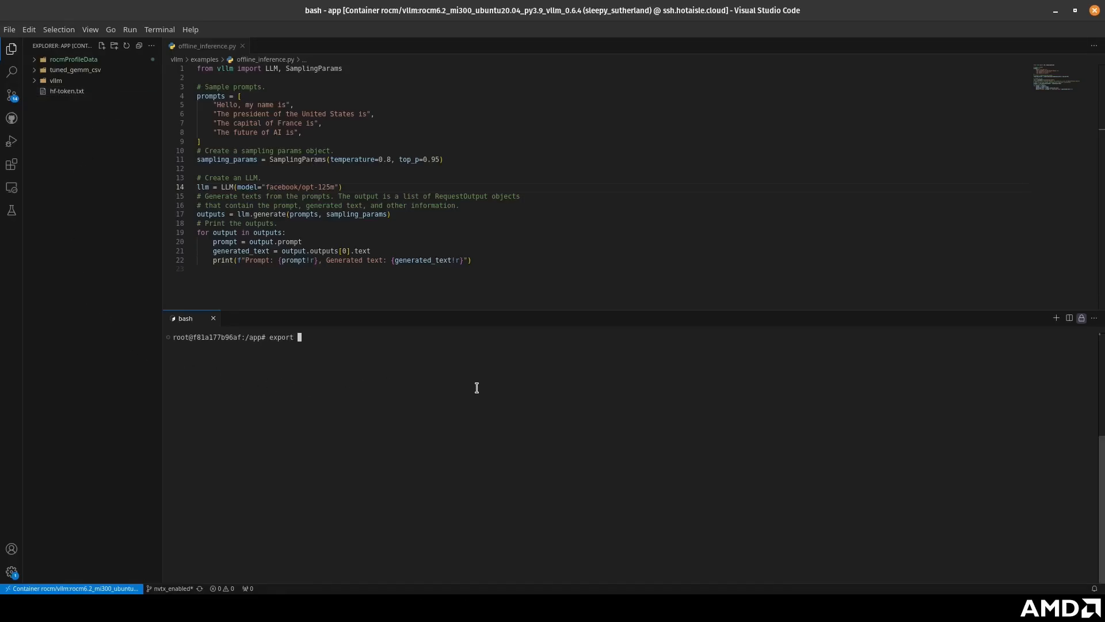
pyautogui.write('$HF_')
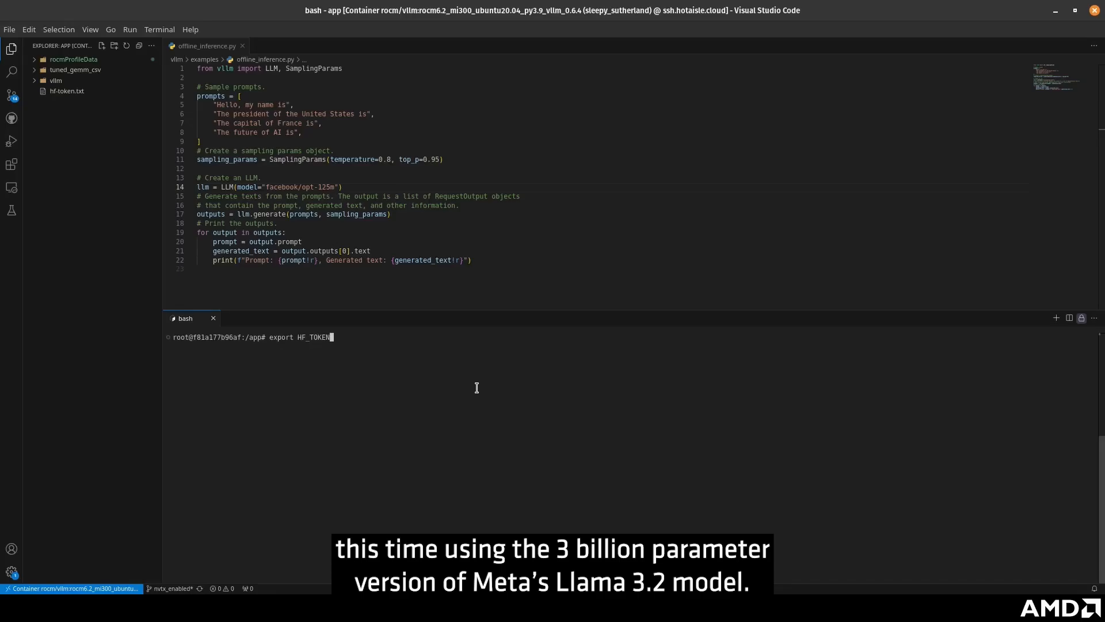
pyautogui.write('=$(cat')
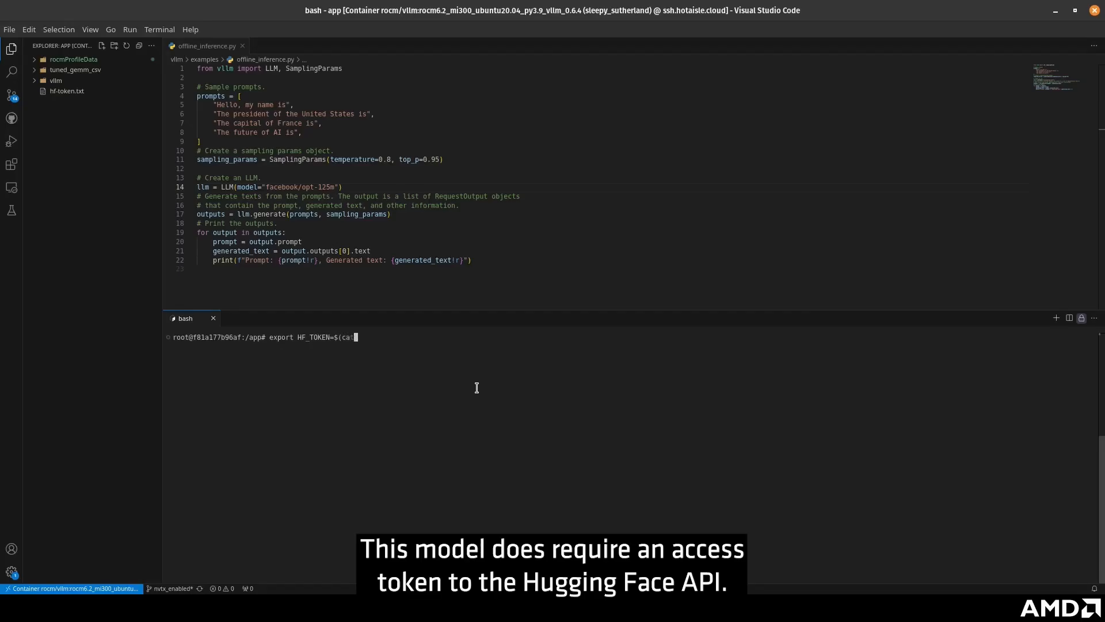
pyautogui.write('hf-token.txt)')
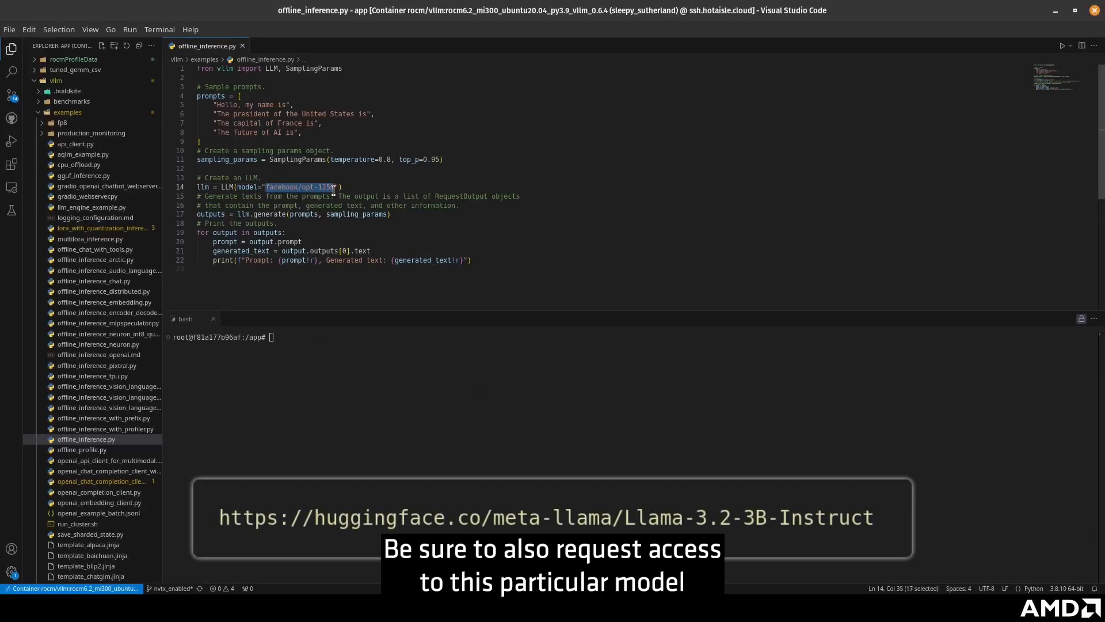
pyautogui.write('meta-llama/Llama-3.2-3B-Instruct')
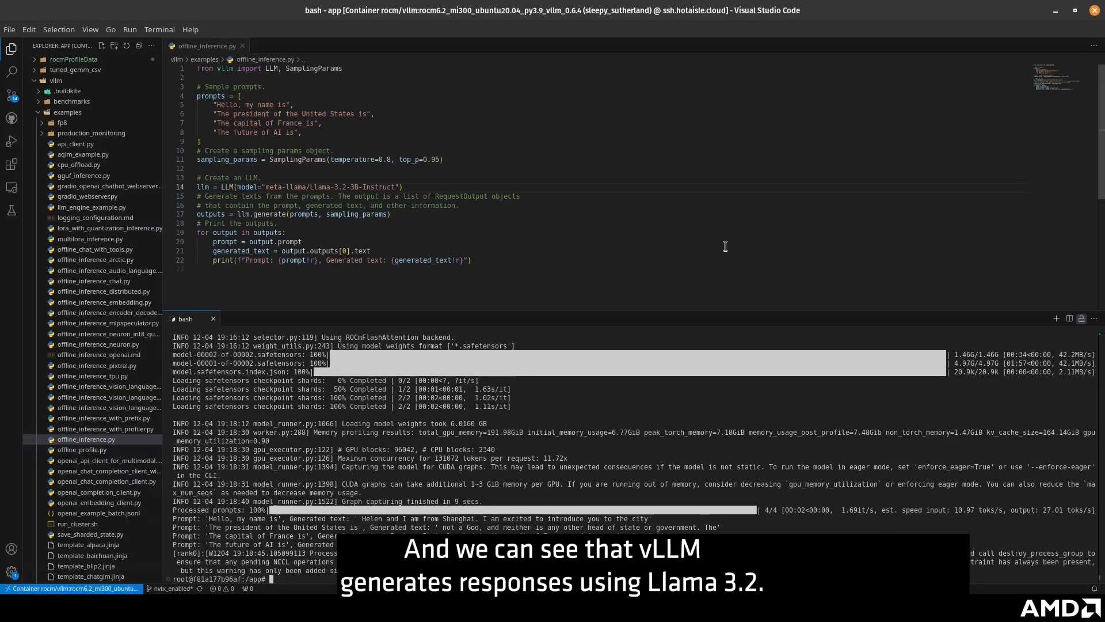
pyautogui.moveTo(561, 335)
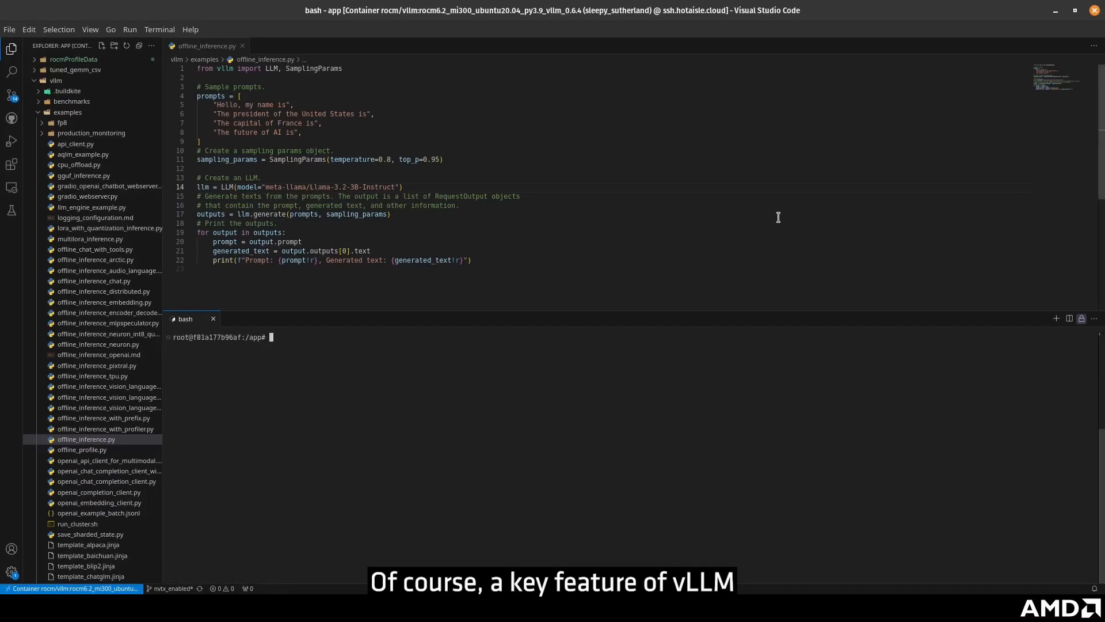
# Run vllm serve meta-llama/Llama-3.2-3B-Instruct and check GPU memory with rocm-smi
pyautogui.write('vllm serve')
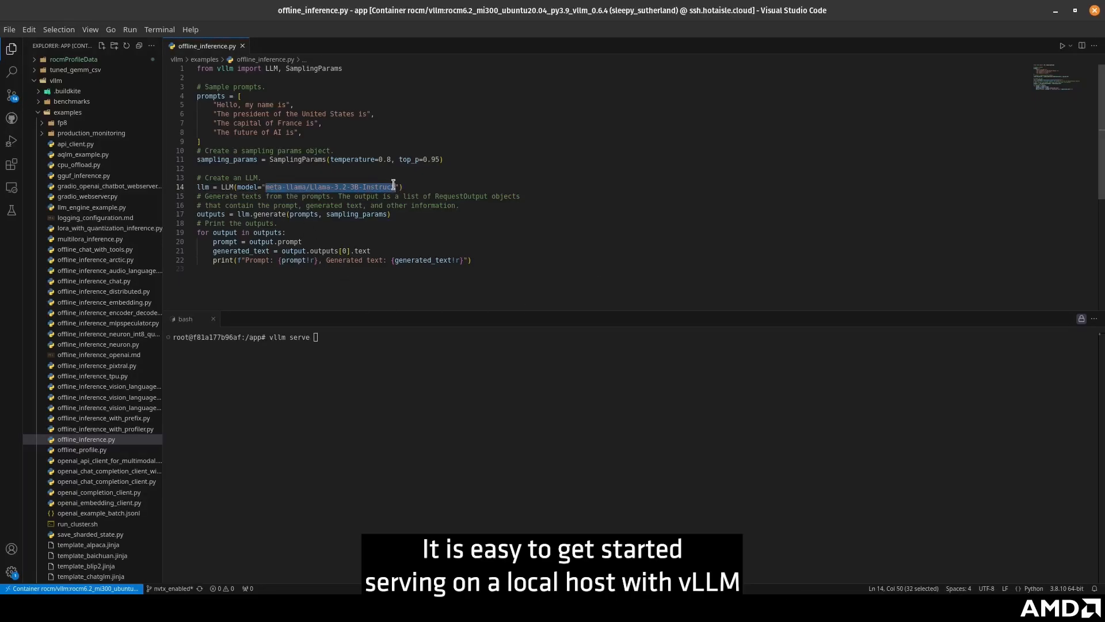
pyautogui.write('meta-llama/Llama-3.2-3B-Instruct')
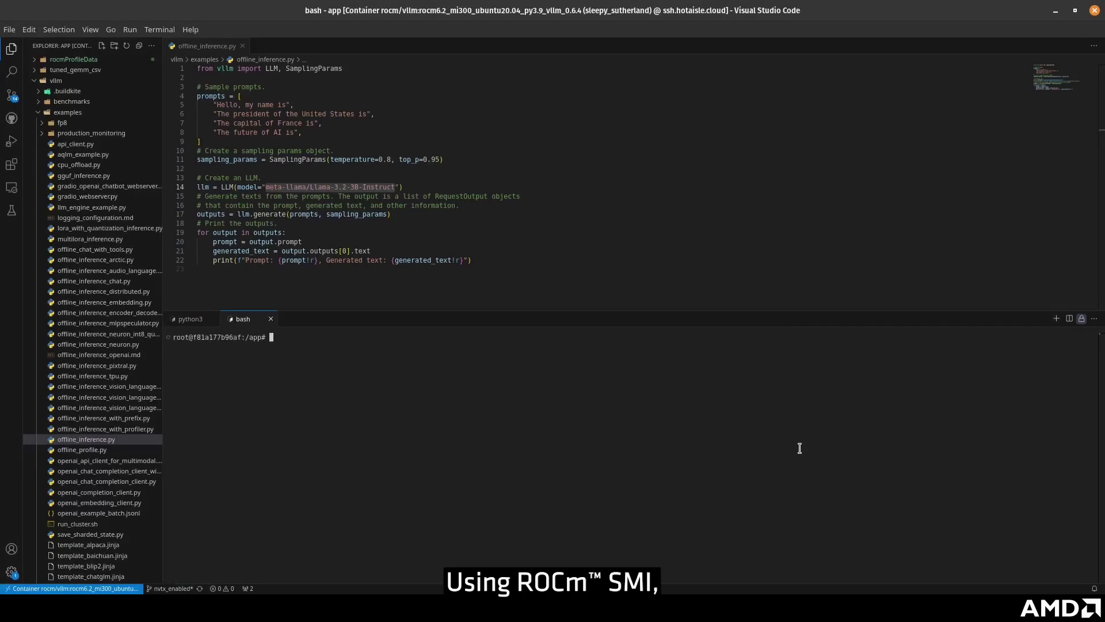
pyautogui.write('rocm-smi')
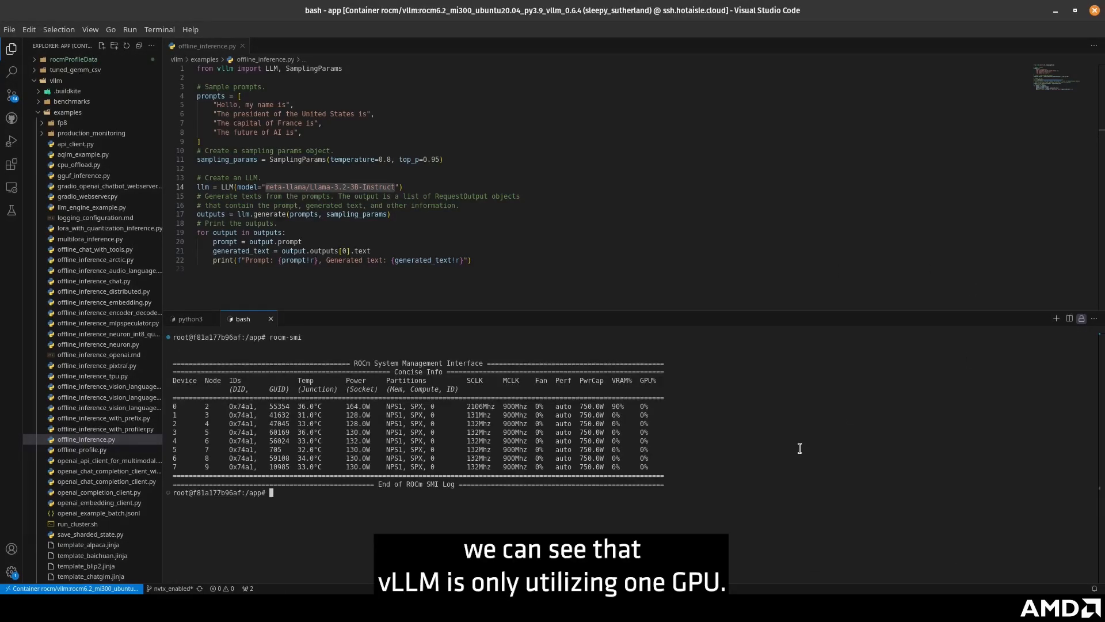
pyautogui.moveTo(797, 445)
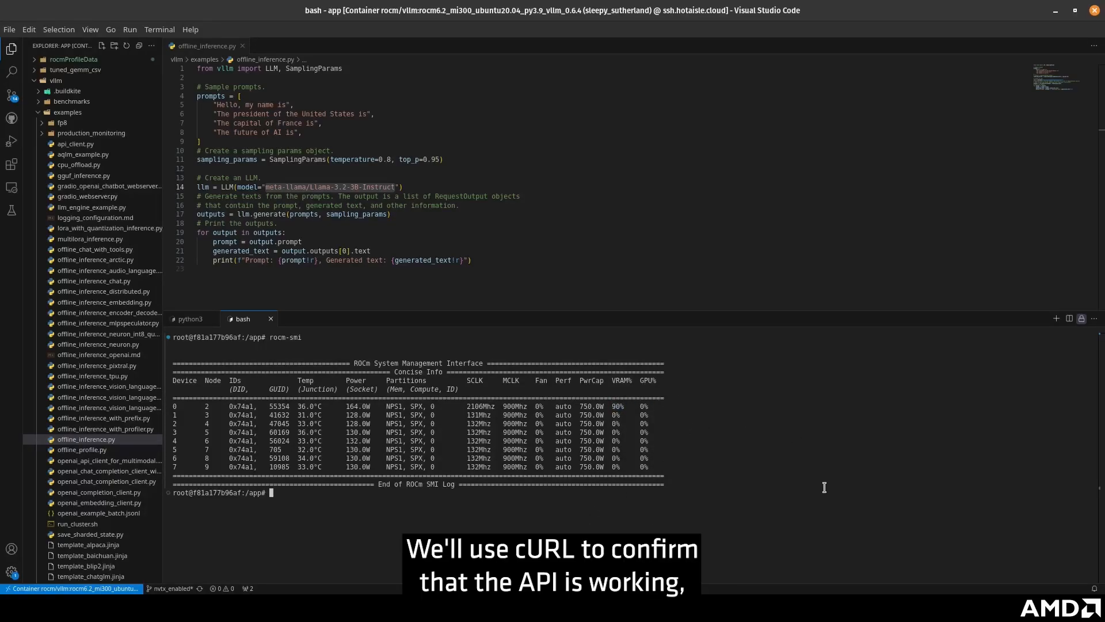
# Query the server's models at localhost:8000 with curl and run the OpenAI completion client example
pyautogui.write('curl http://localhost:8000/v1/models')
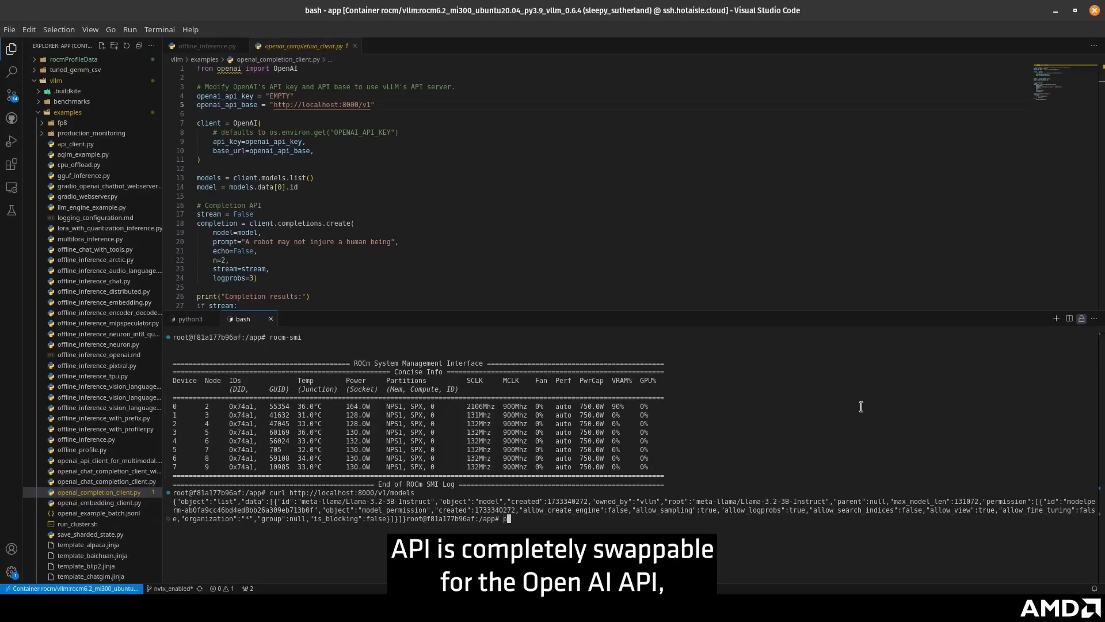
pyautogui.write('ython')
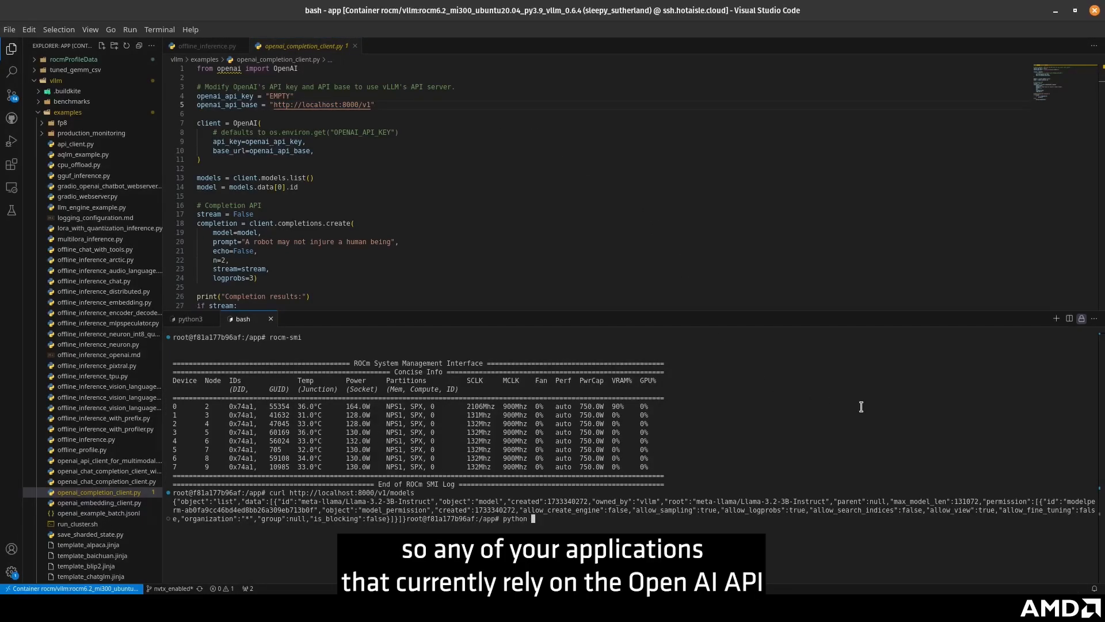
pyautogui.write('vllm/')
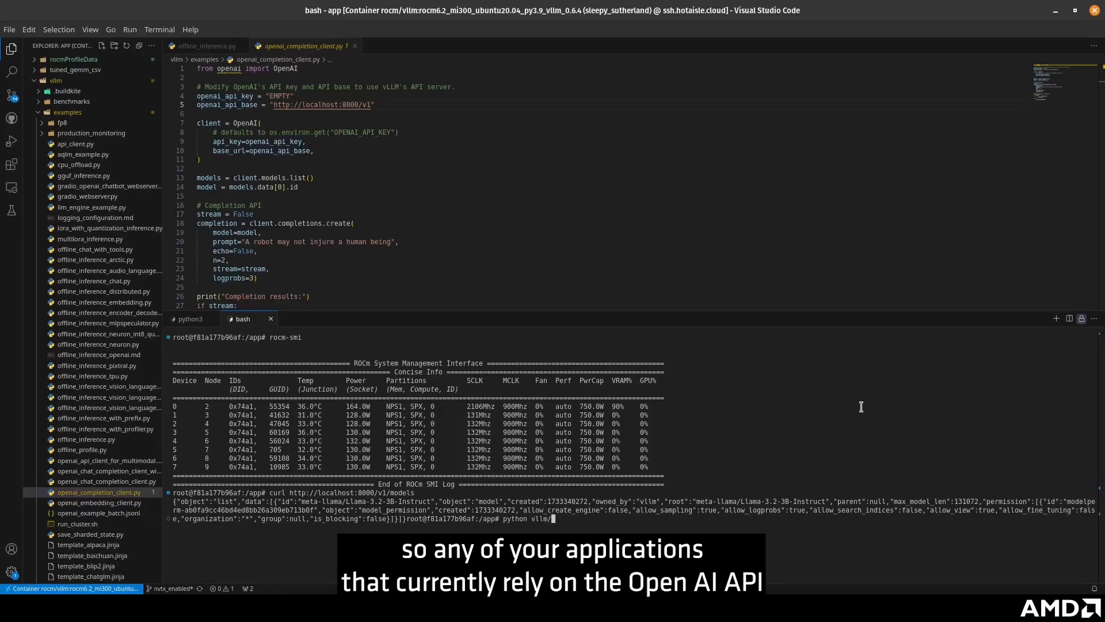
pyautogui.write('examples/')
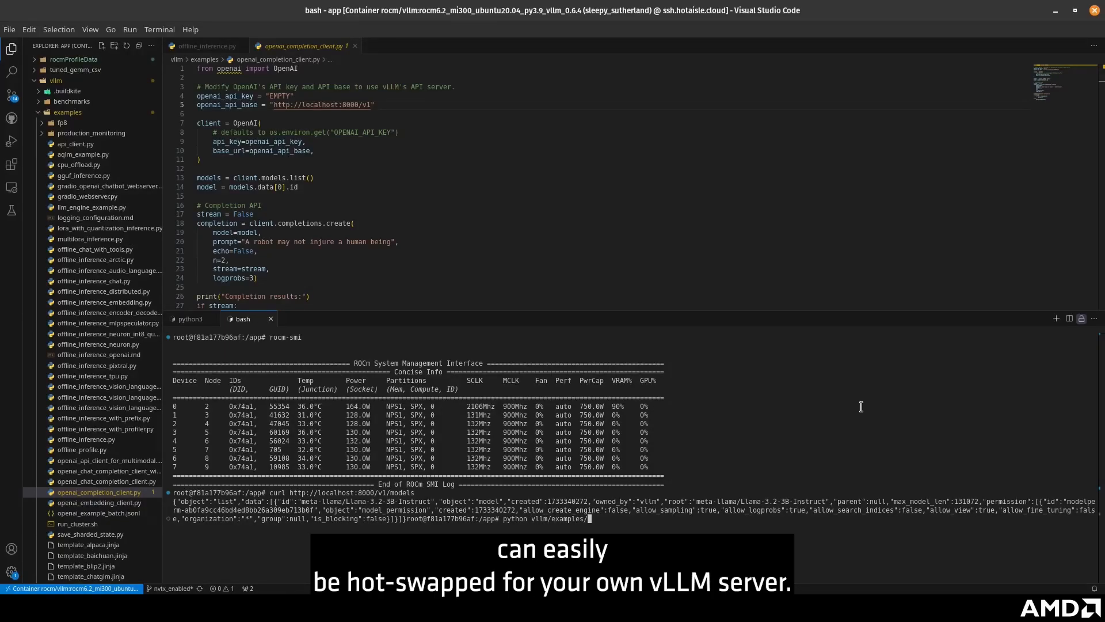
pyautogui.write('openai_completion_client.py')
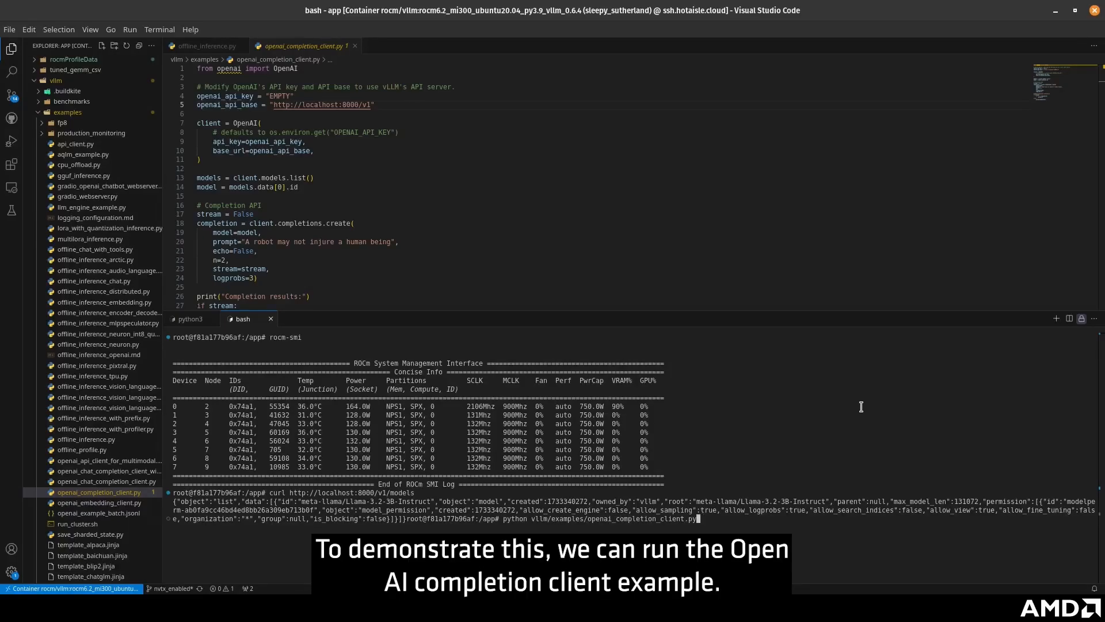
pyautogui.press('Enter')
pyautogui.write('python vllm/examples/openai_chat_completion_client.py')
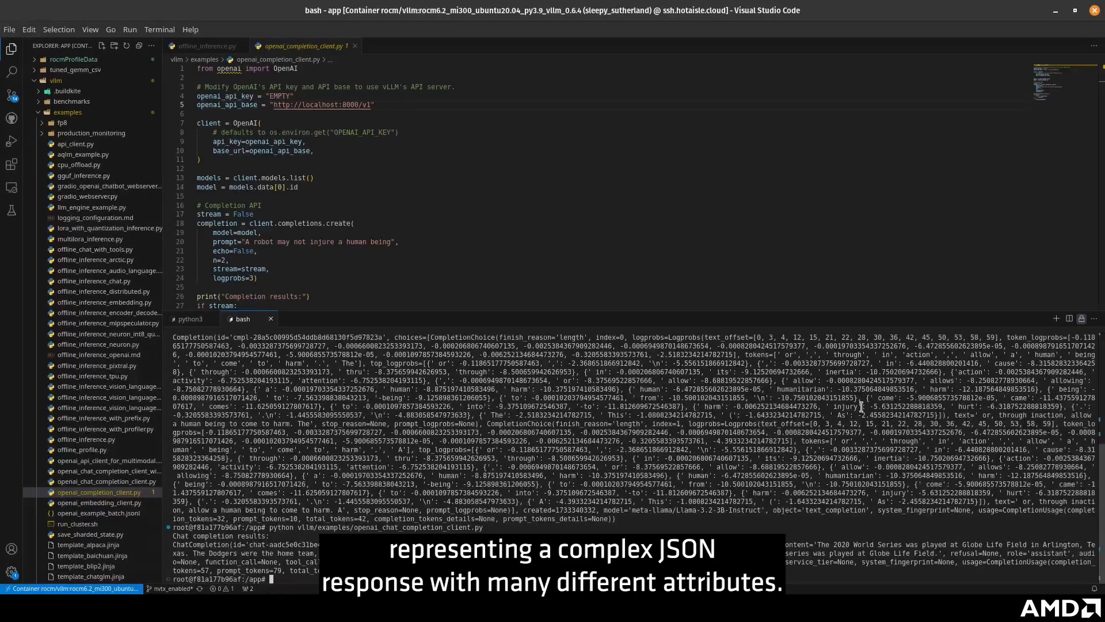
# Open openai_chat_completion_client.py from the Explorer
pyautogui.click(109, 482)
pyautogui.write('vllm serve meta-llama/Llama-3.2-3B-Instruct --tensor-parallel-')
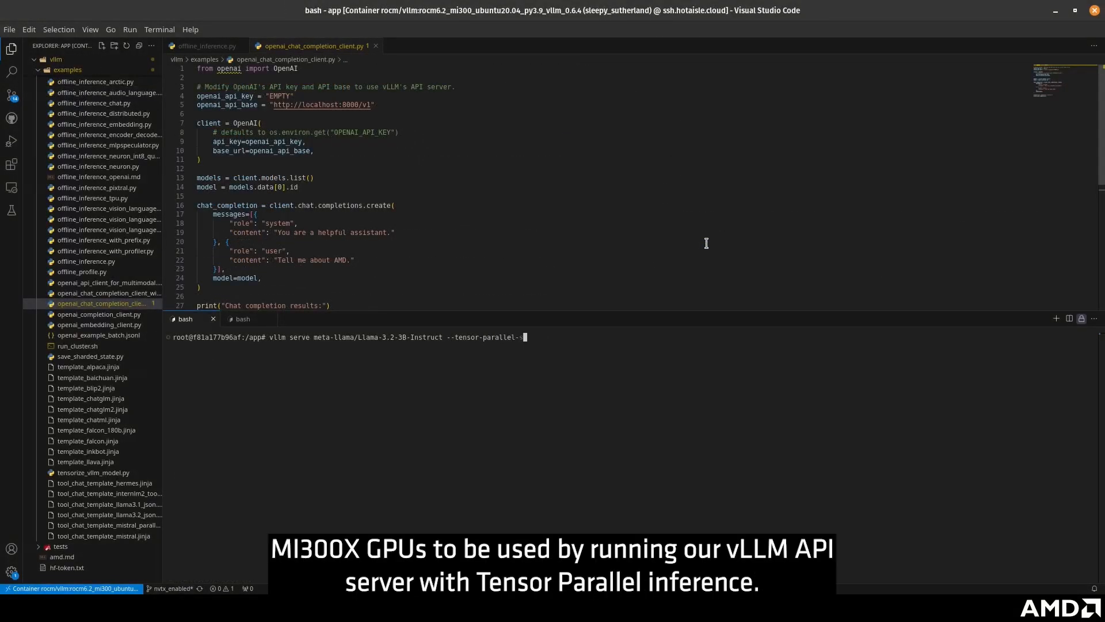
# Launch vllm serve with --tensor-parallel-size 8 and verify all eight GPUs with rocm-smi
pyautogui.write('size 8')
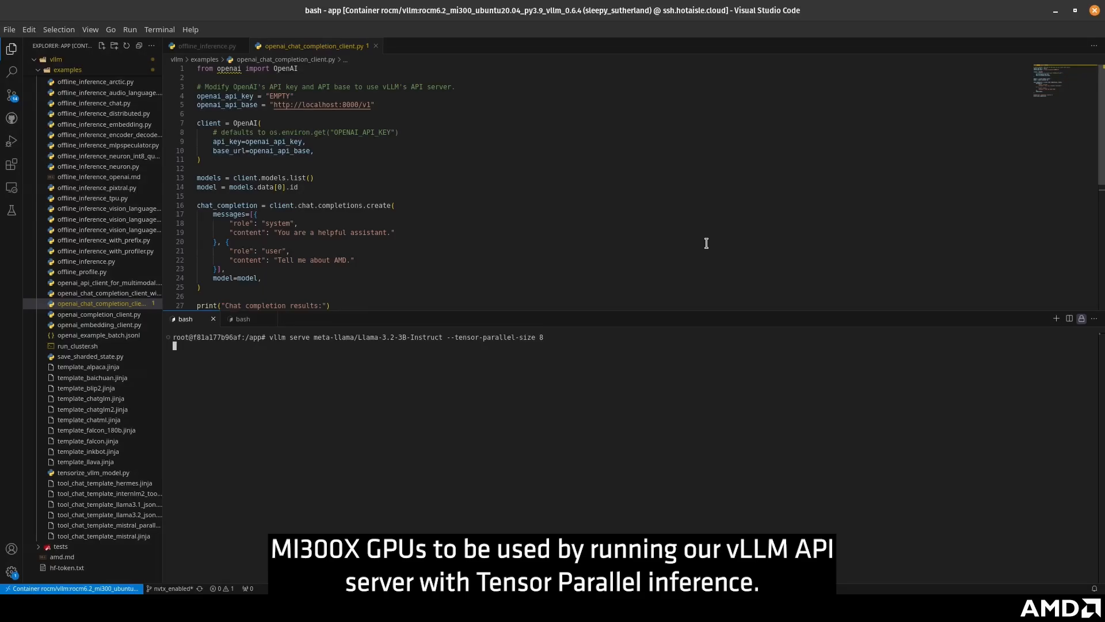
pyautogui.press('Return')
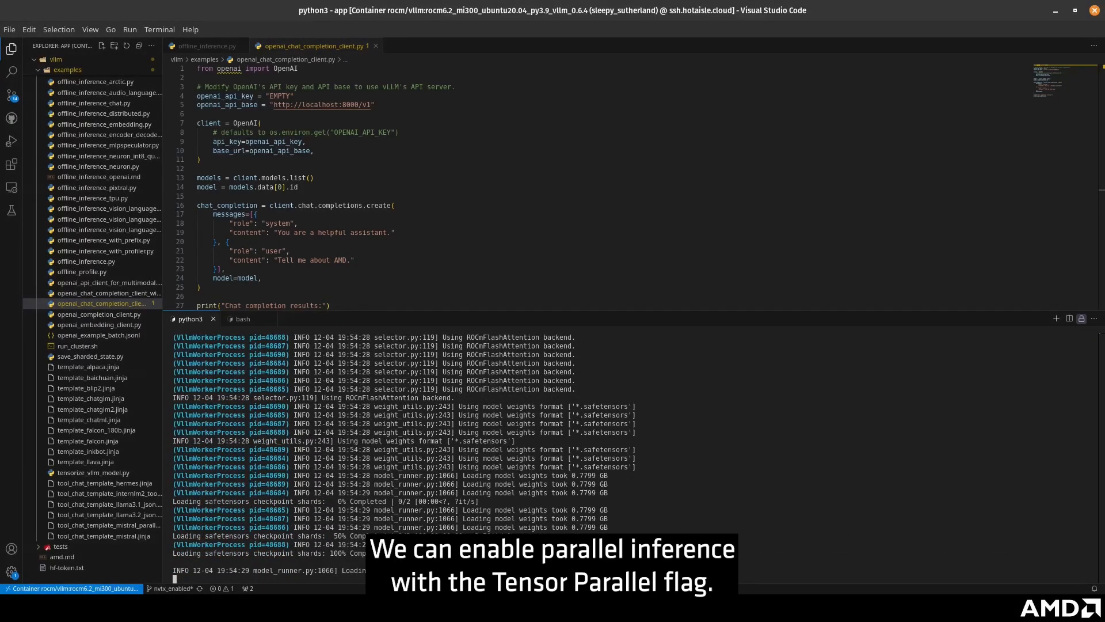
pyautogui.click(242, 318)
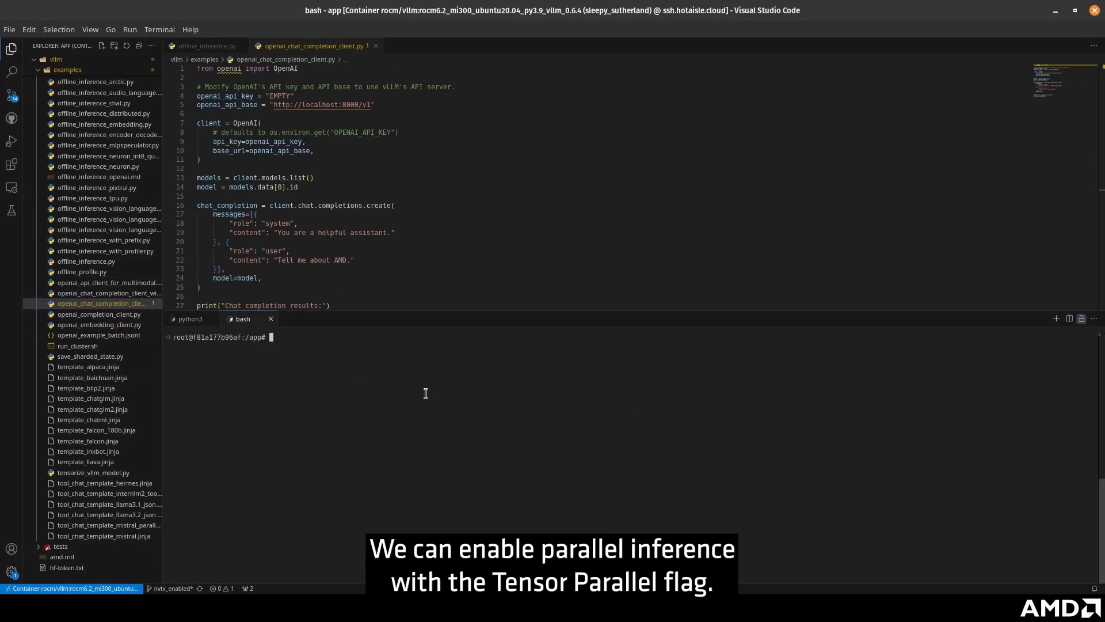
pyautogui.write('rocm-smi')
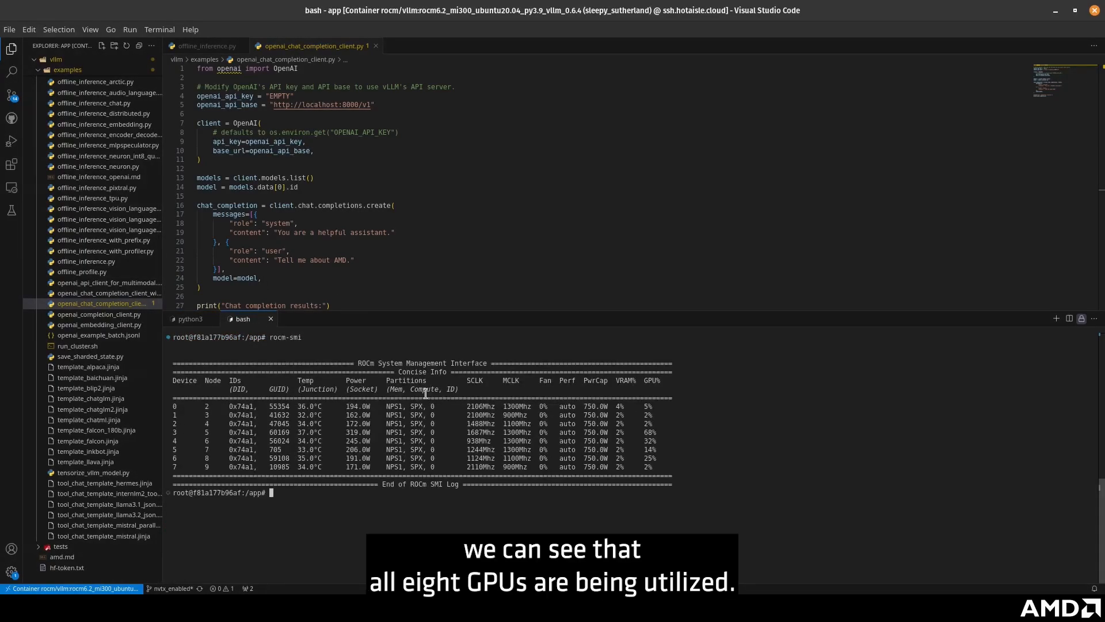
pyautogui.moveTo(624, 413)
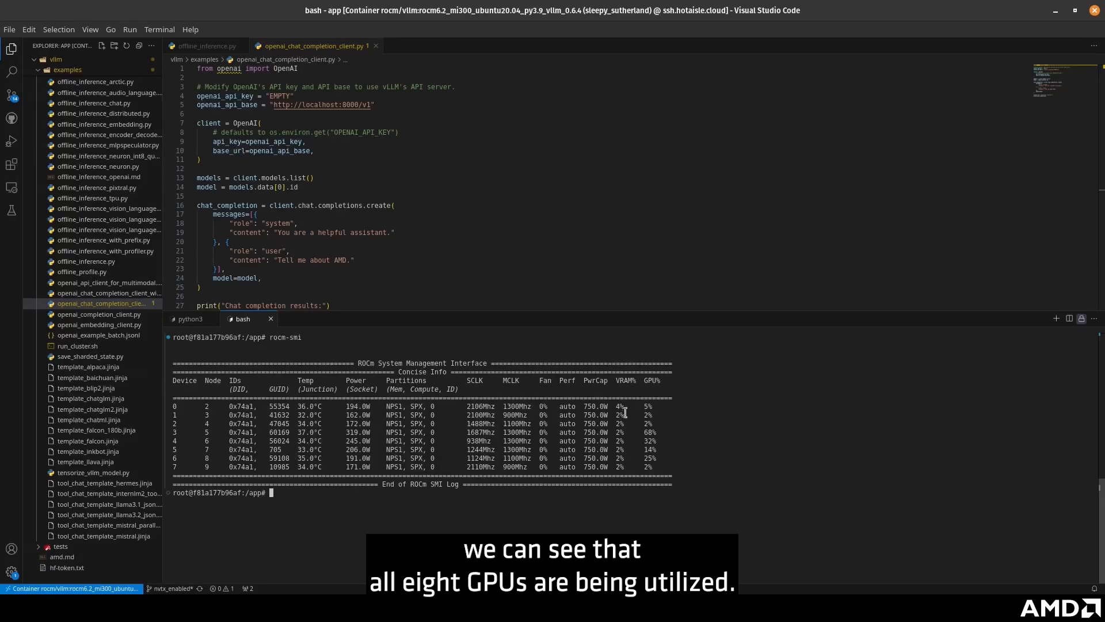